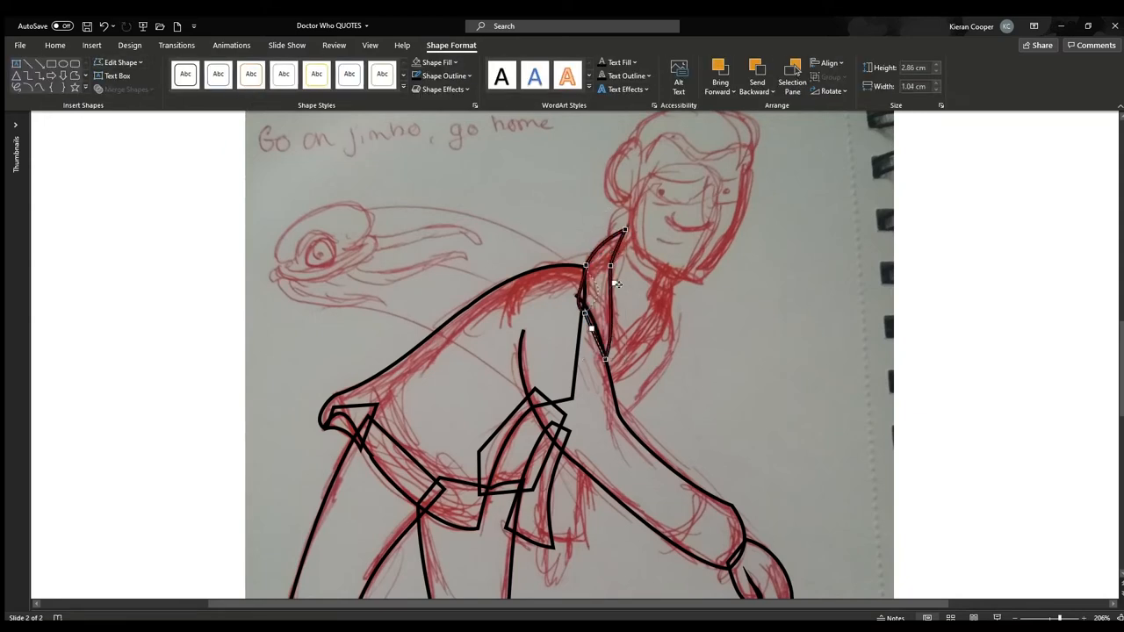
Finish the collar piece, then trace the head outline, another collar piece and a neck shape with Freeform.
{"action": "left_click", "coordinate": [672, 338]}
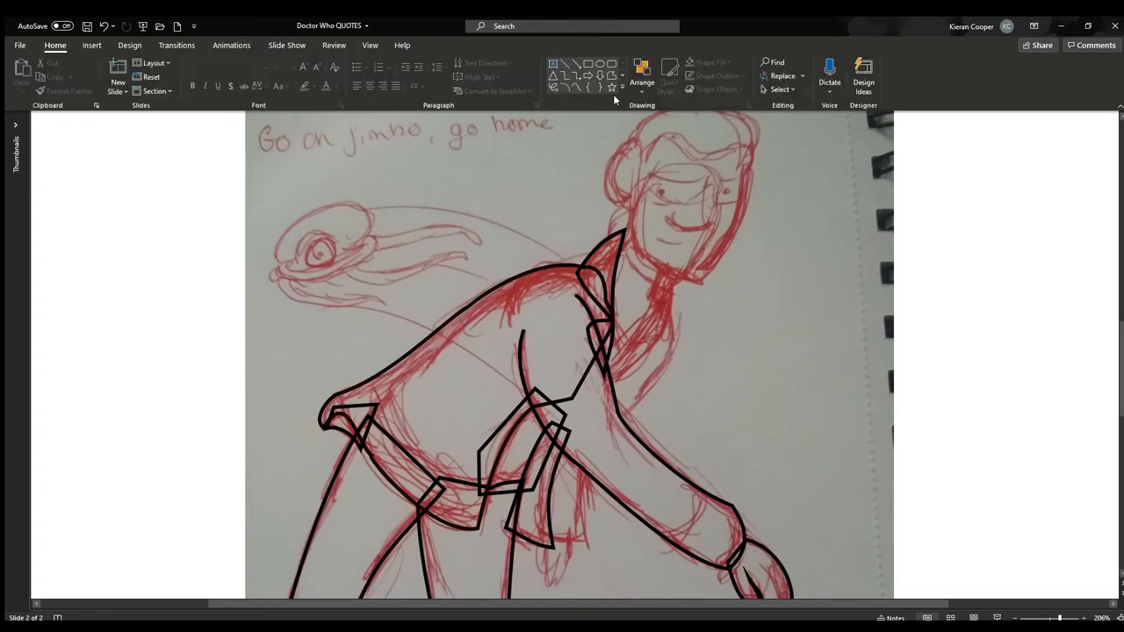
{"action": "left_click", "coordinate": [623, 176]}
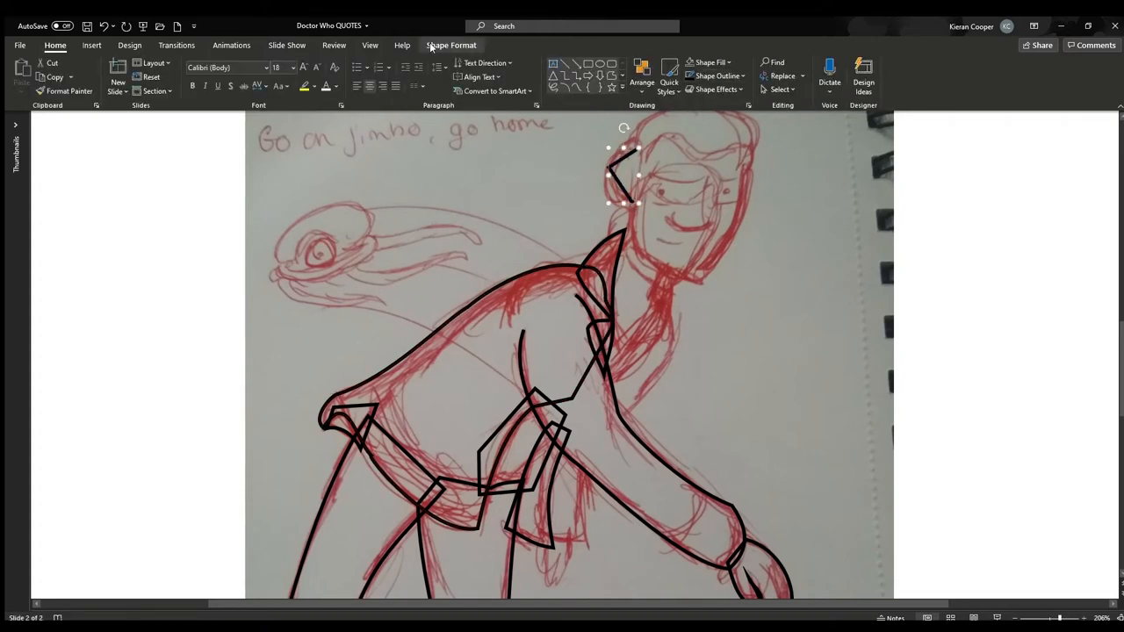
{"action": "left_click", "coordinate": [450, 45]}
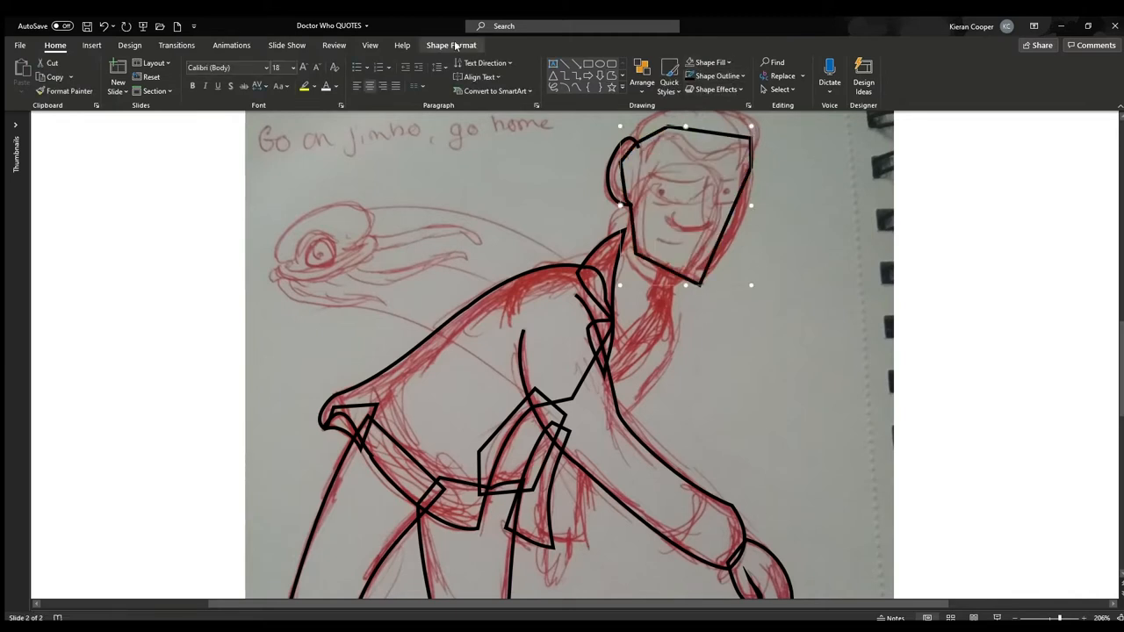
{"action": "left_click", "coordinate": [451, 45]}
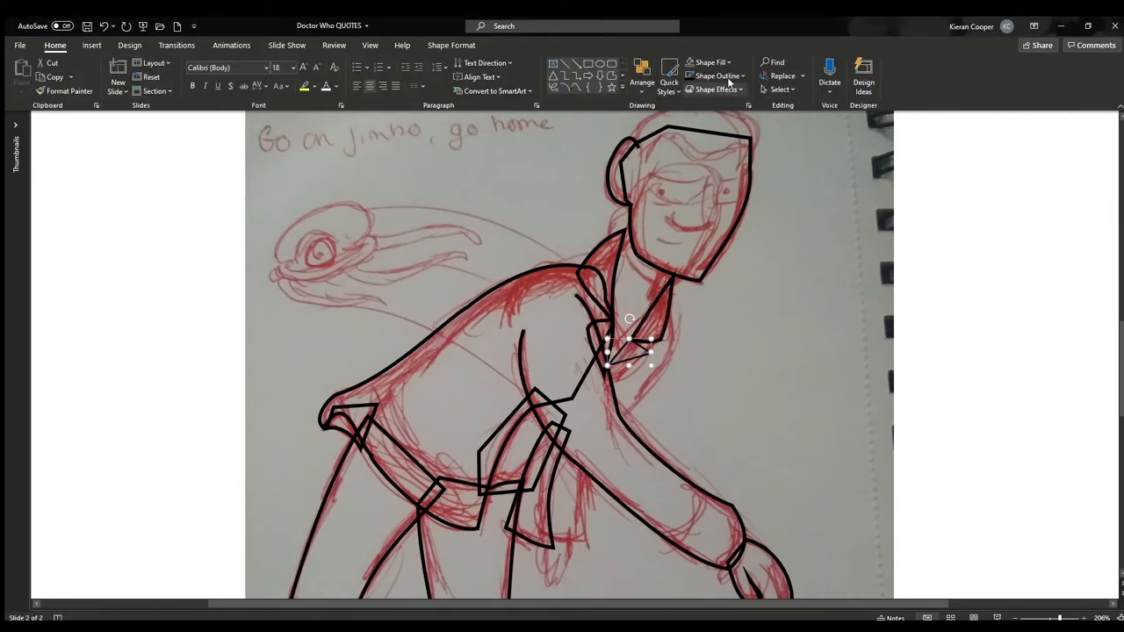
{"action": "left_click", "coordinate": [627, 347]}
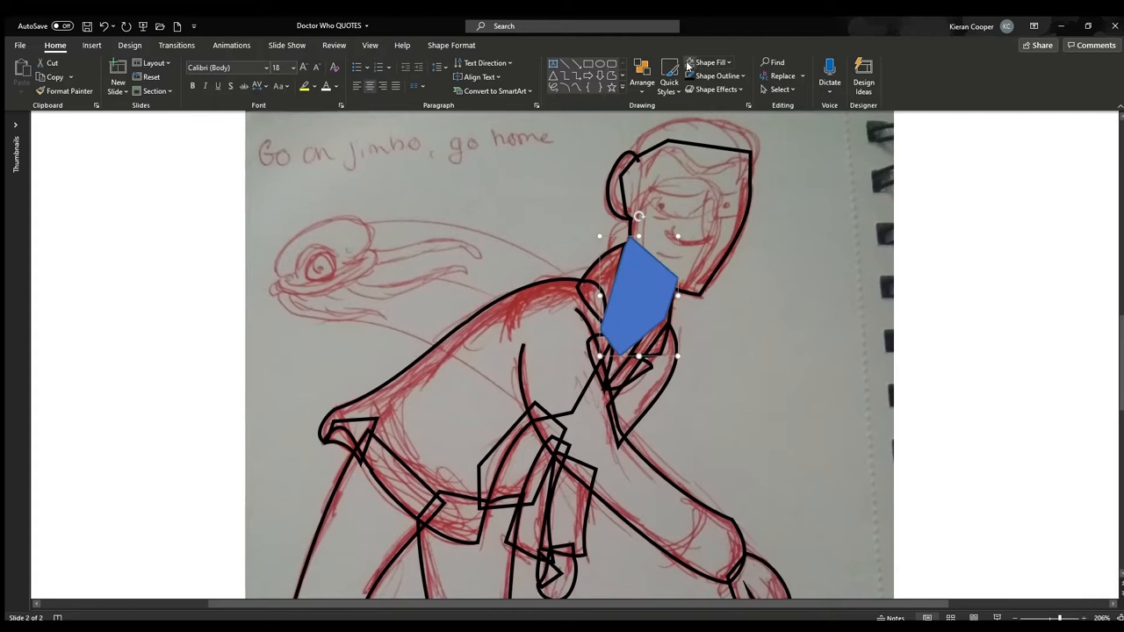
Delete the selected shape while finishing the neck piece.
{"action": "key", "text": "Delete"}
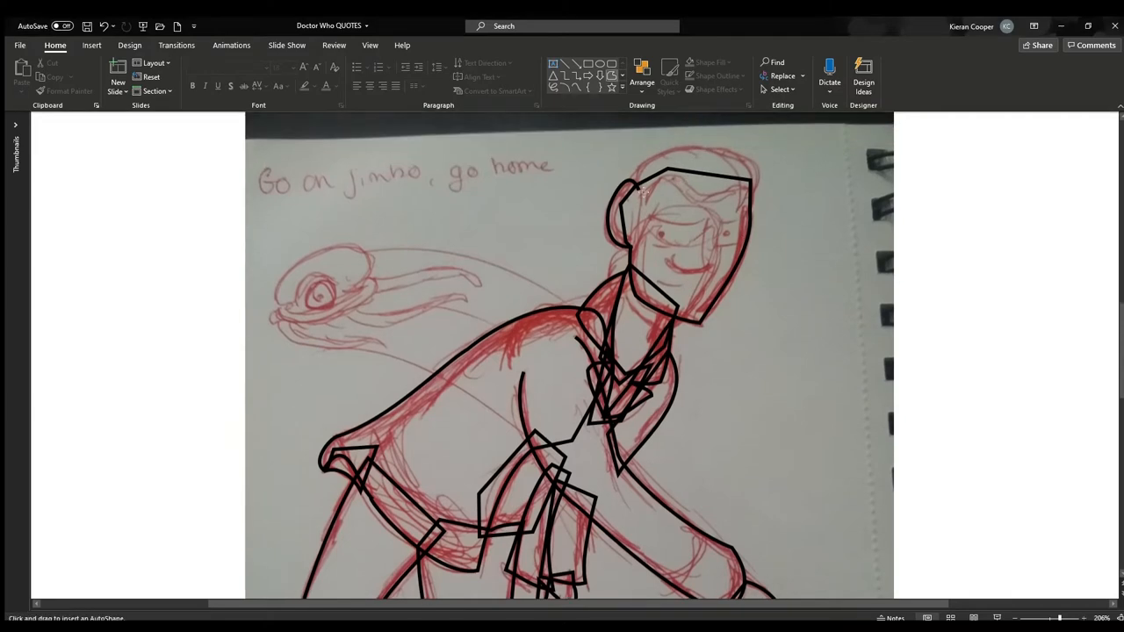
{"action": "mouse_move", "coordinate": [756, 165]}
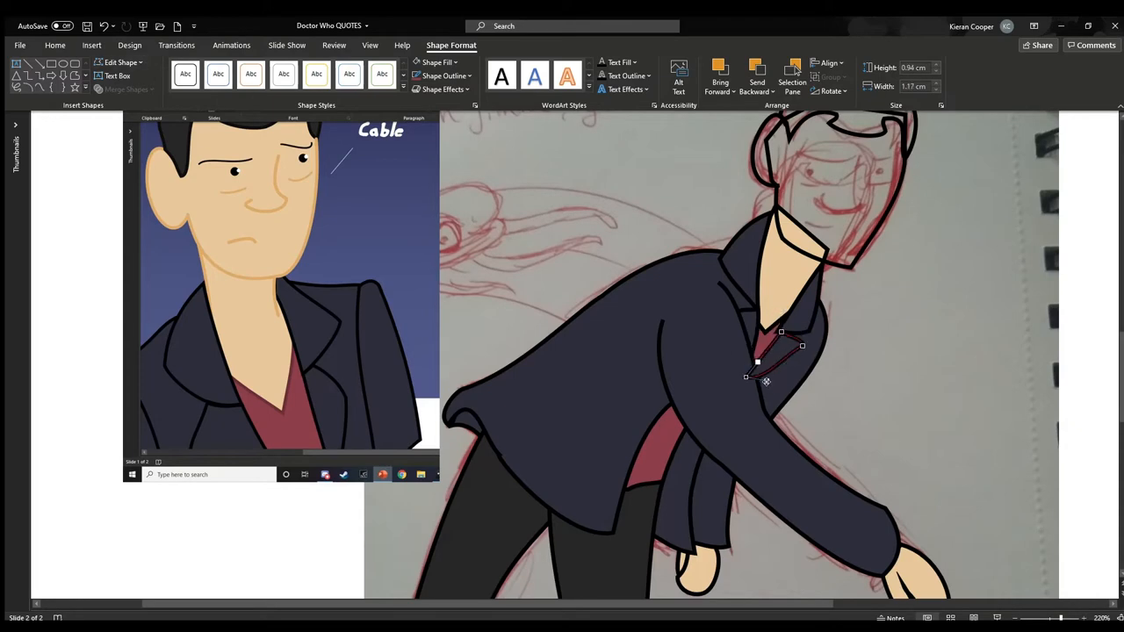
Finish editing the lapel shape and colour the Doctor's hair and shoes.
{"action": "left_click", "coordinate": [825, 390]}
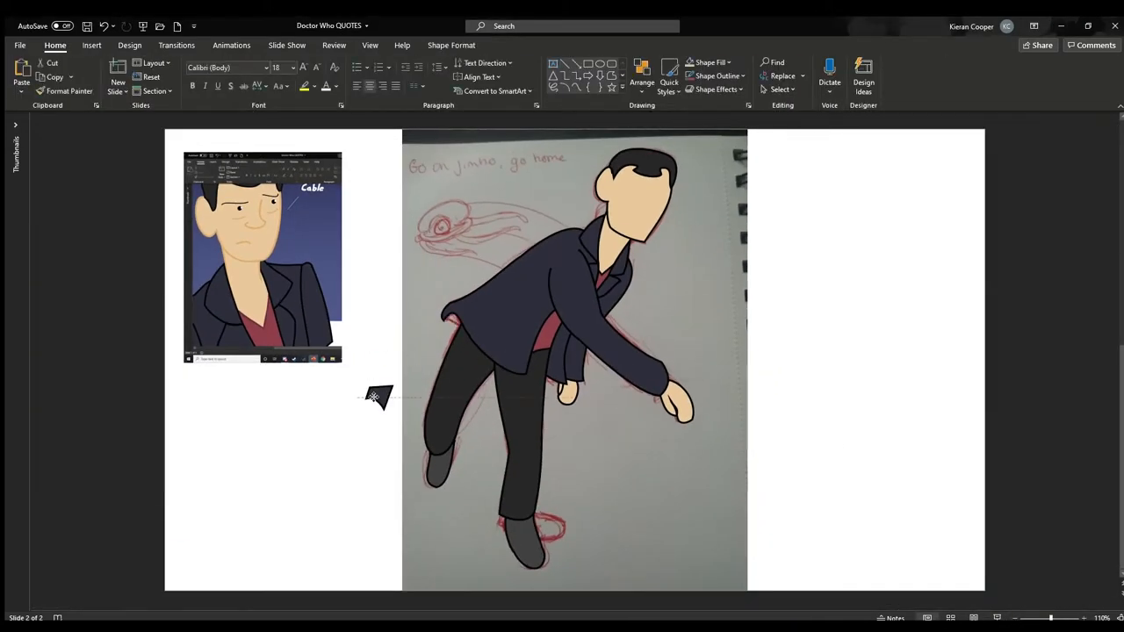
{"action": "left_click", "coordinate": [466, 395]}
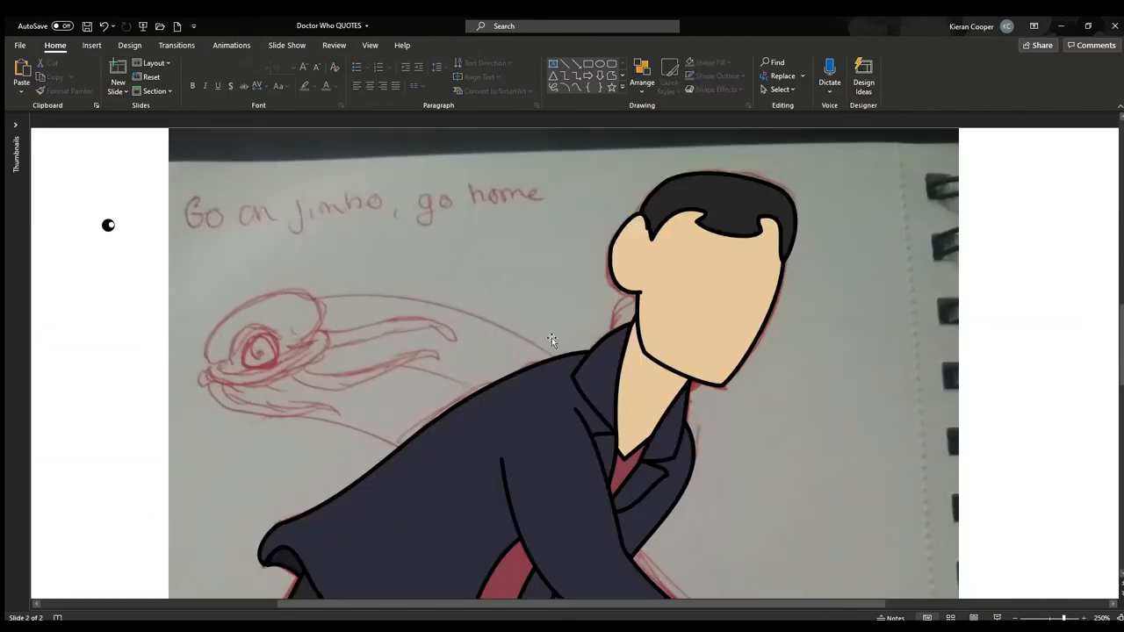
Add a 'Duck me A oof' text box beside the face and shape the nose curve.
{"action": "left_click", "coordinate": [633, 254]}
{"action": "type", "text": "Gu k me"}
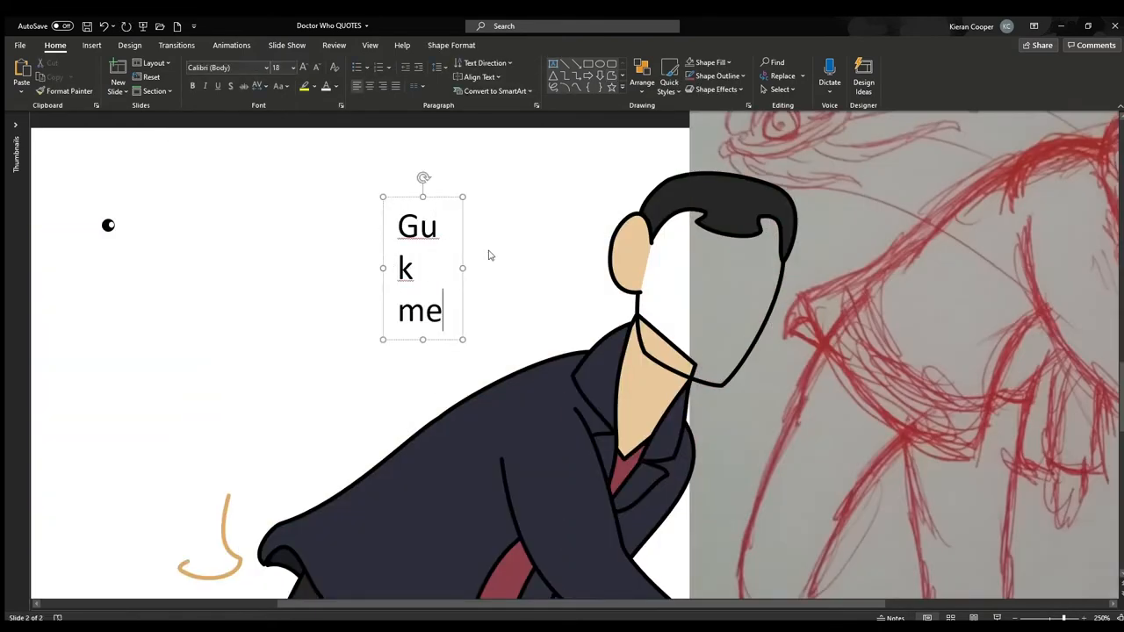
{"action": "type", "text": "Duck me A oof"}
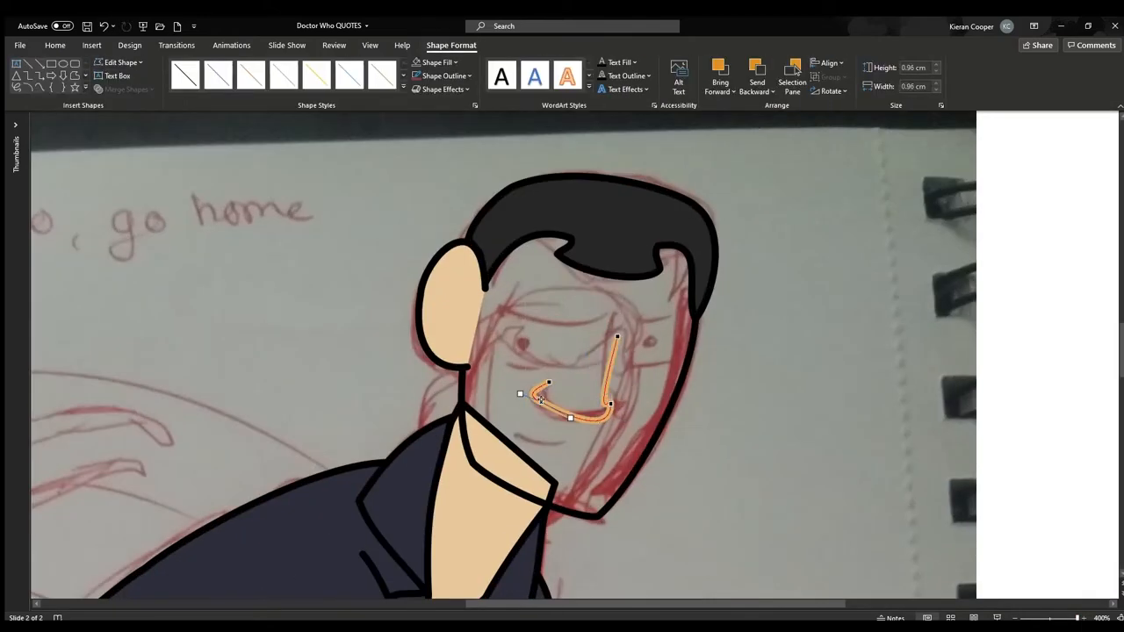
{"action": "left_click_drag", "start_coordinate": [520, 393], "coordinate": [457, 408]}
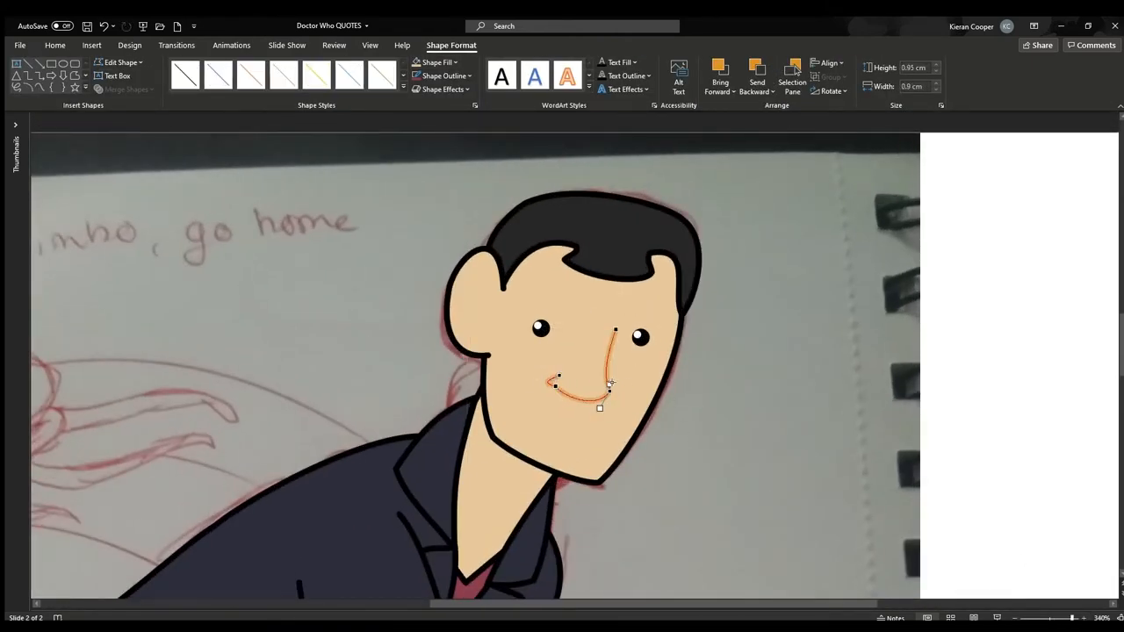
{"action": "left_click", "coordinate": [1052, 409]}
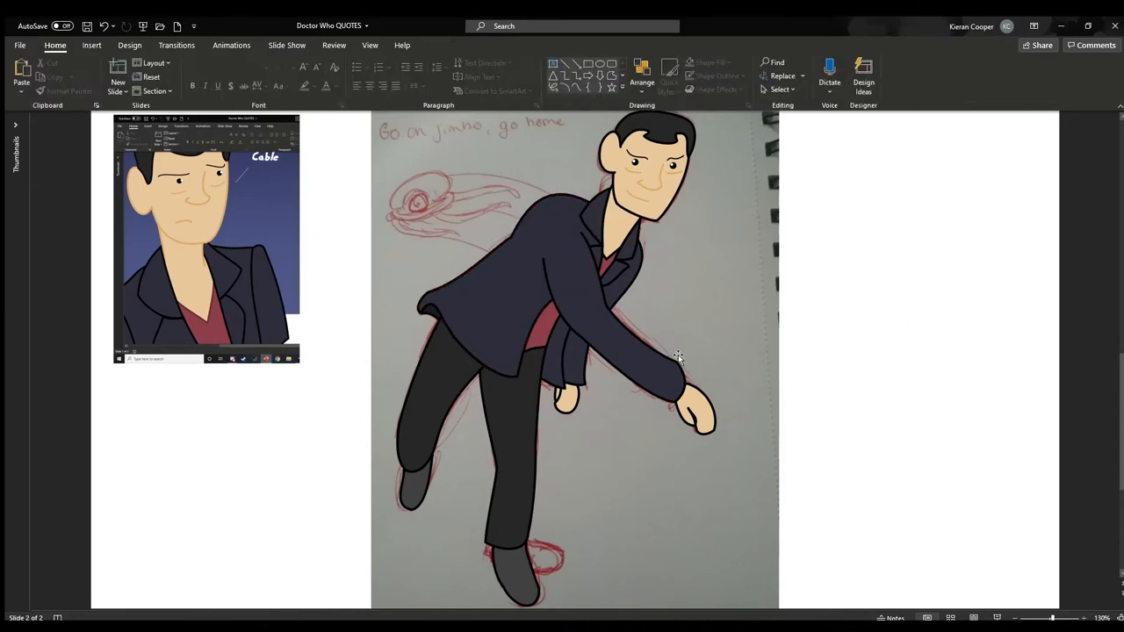
Edit the jacket body's points, then select and deselect several of the Doctor's shapes.
{"action": "left_click", "coordinate": [509, 264]}
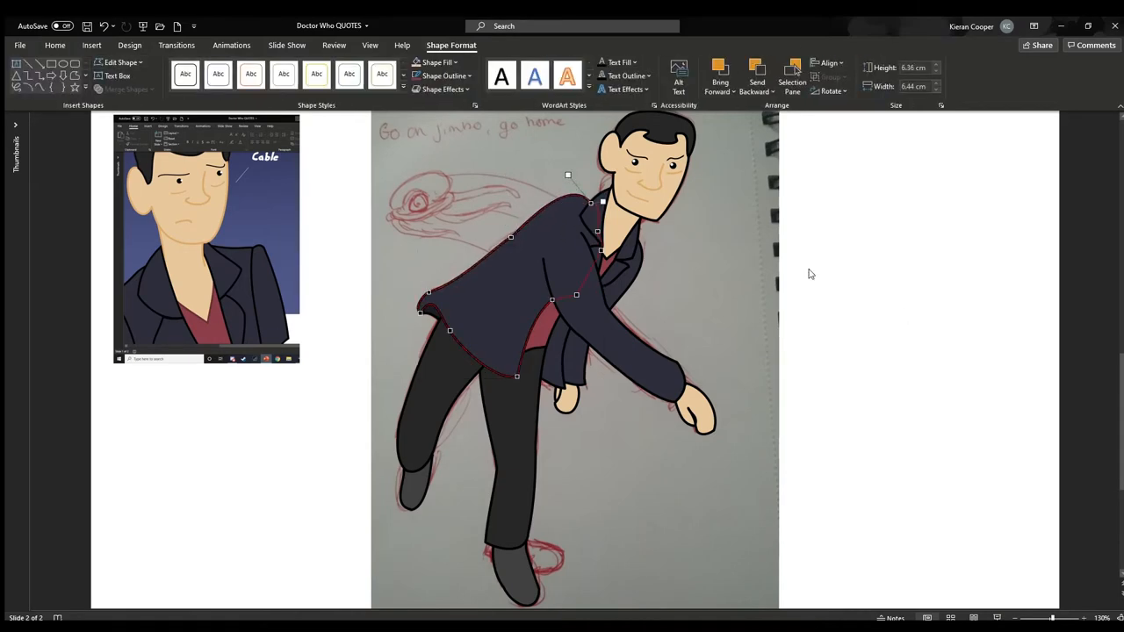
{"action": "left_click", "coordinate": [549, 555]}
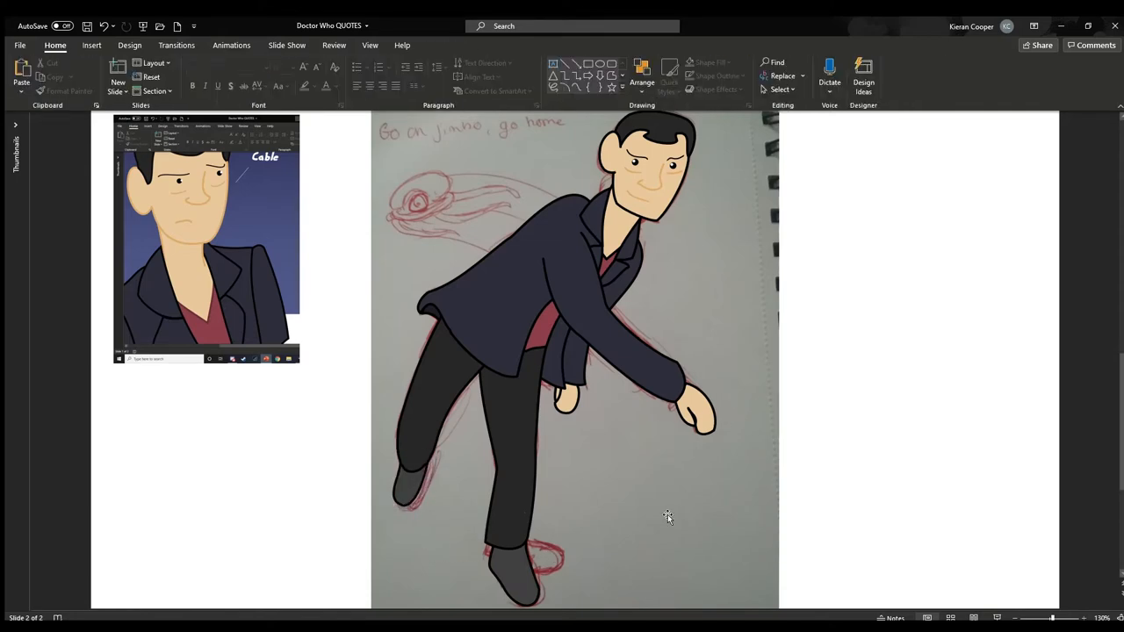
{"action": "left_click", "coordinate": [650, 197]}
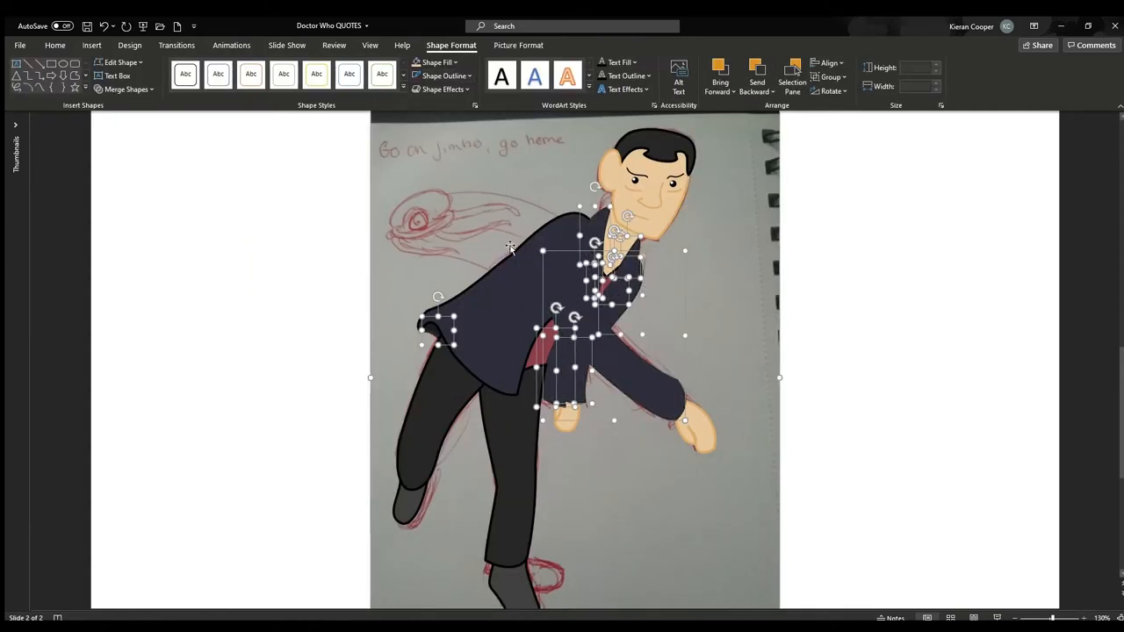
{"action": "left_click", "coordinate": [612, 457]}
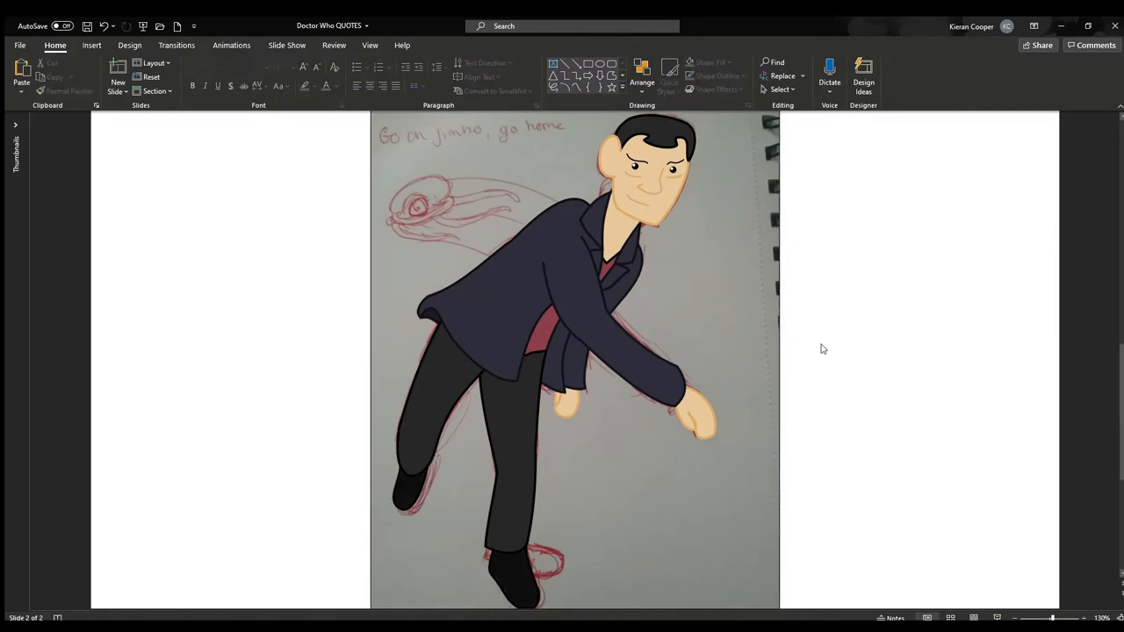
Reshape the jacket sleeve and back edge to the sketch, then edit the lapel line points.
{"action": "left_click", "coordinate": [579, 307]}
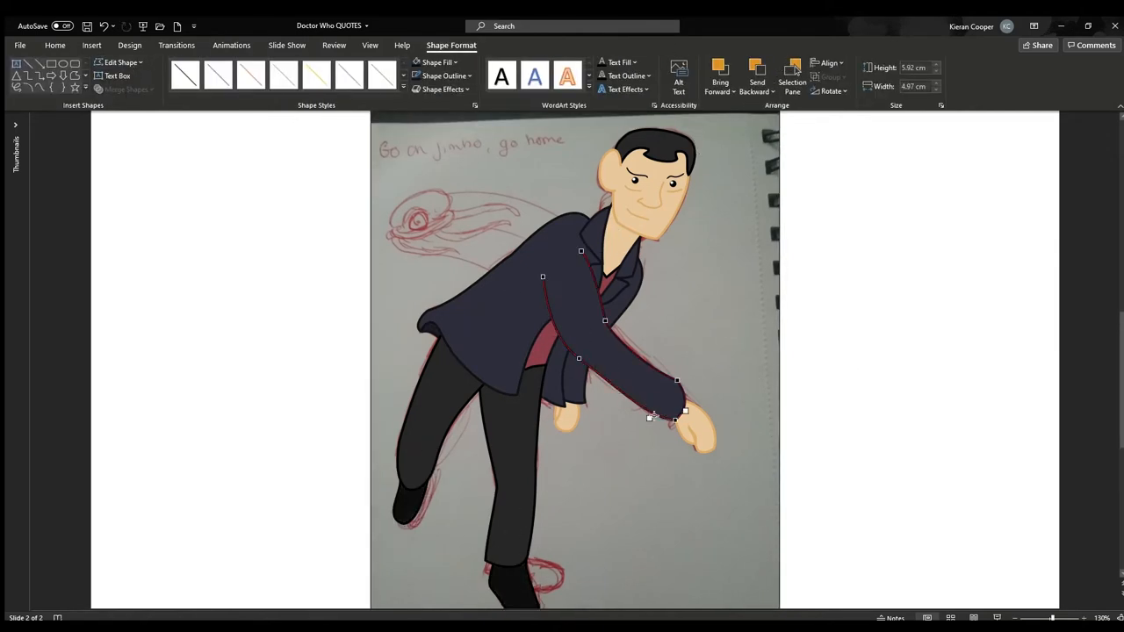
{"action": "left_click", "coordinate": [786, 370]}
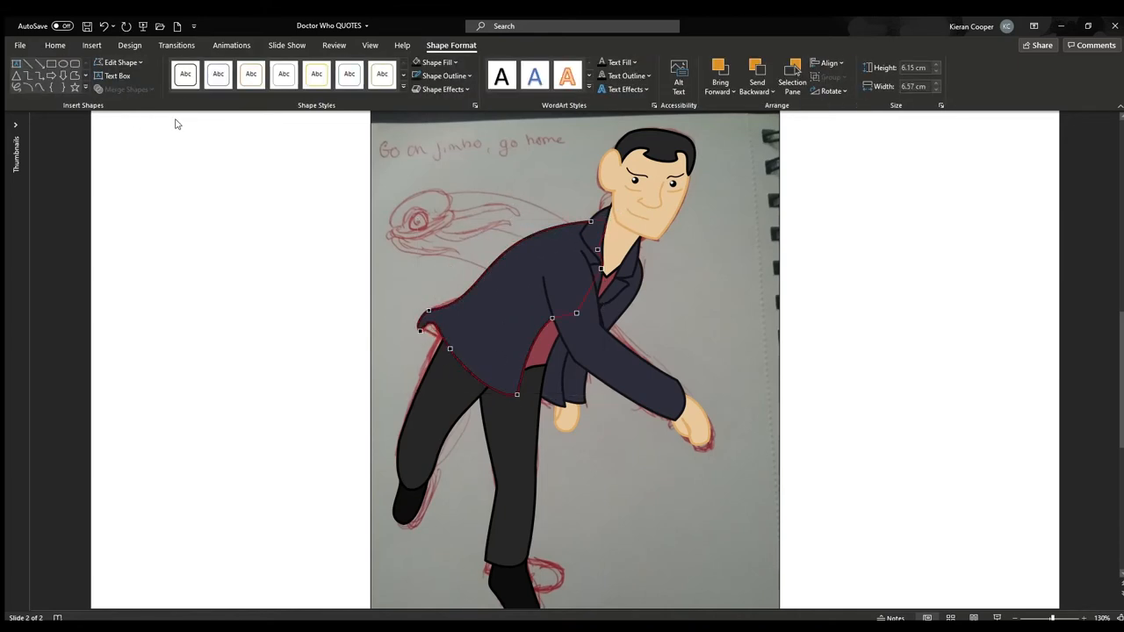
{"action": "left_click_drag", "start_coordinate": [428, 333], "coordinate": [424, 338]}
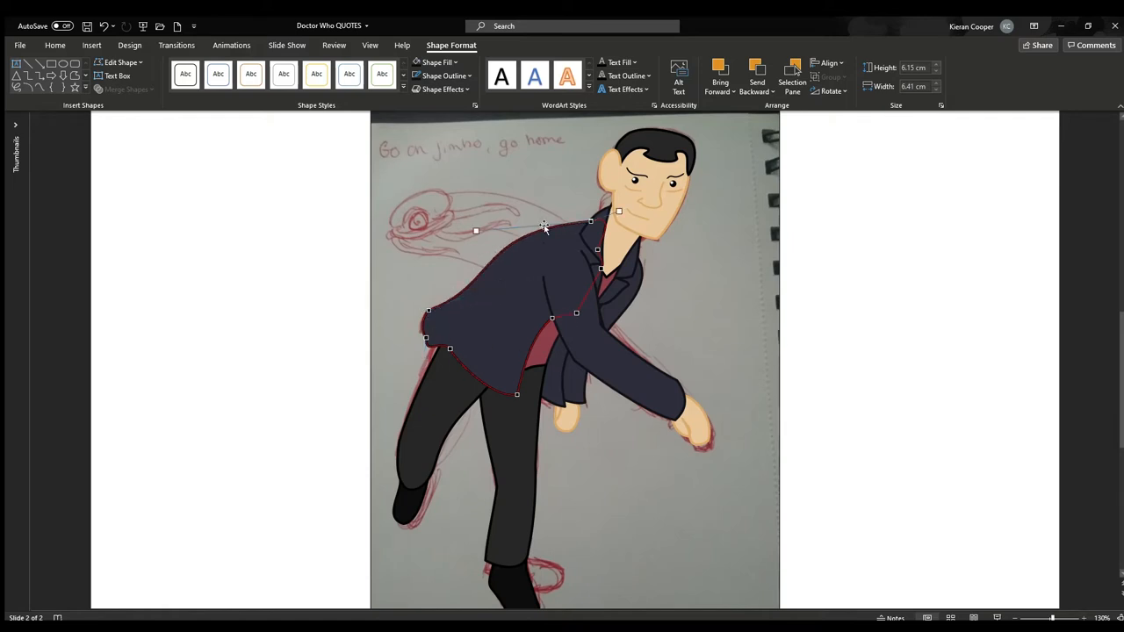
{"action": "left_click", "coordinate": [623, 342]}
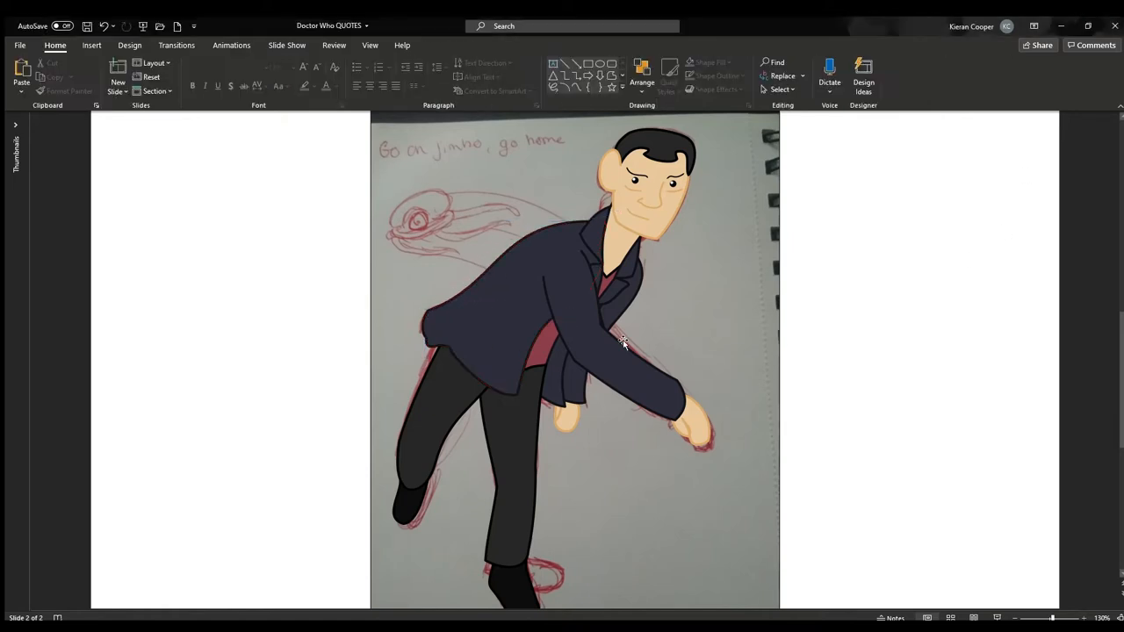
{"action": "left_click", "coordinate": [545, 342]}
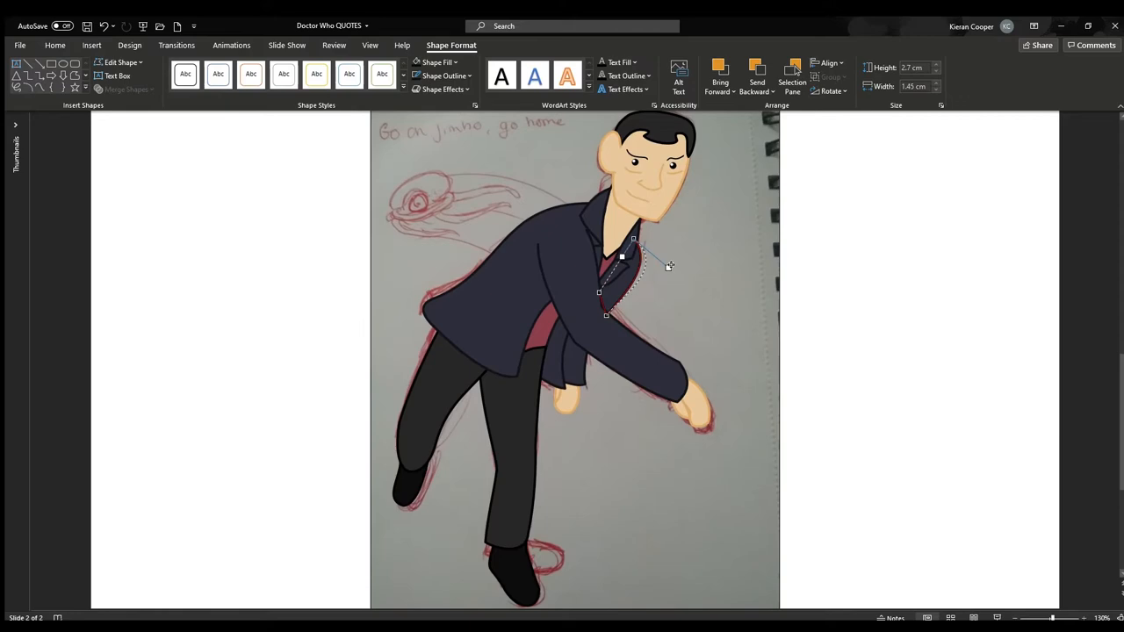
{"action": "left_click", "coordinate": [810, 318]}
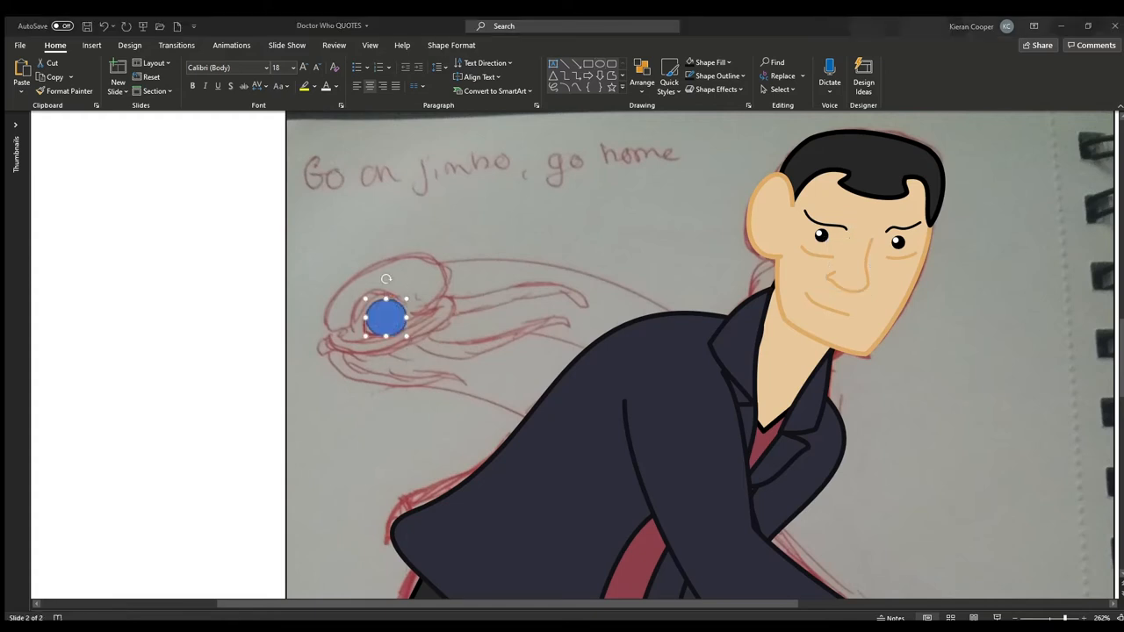
Give the robot's eye circle a thick red outline.
{"action": "left_click", "coordinate": [382, 318]}
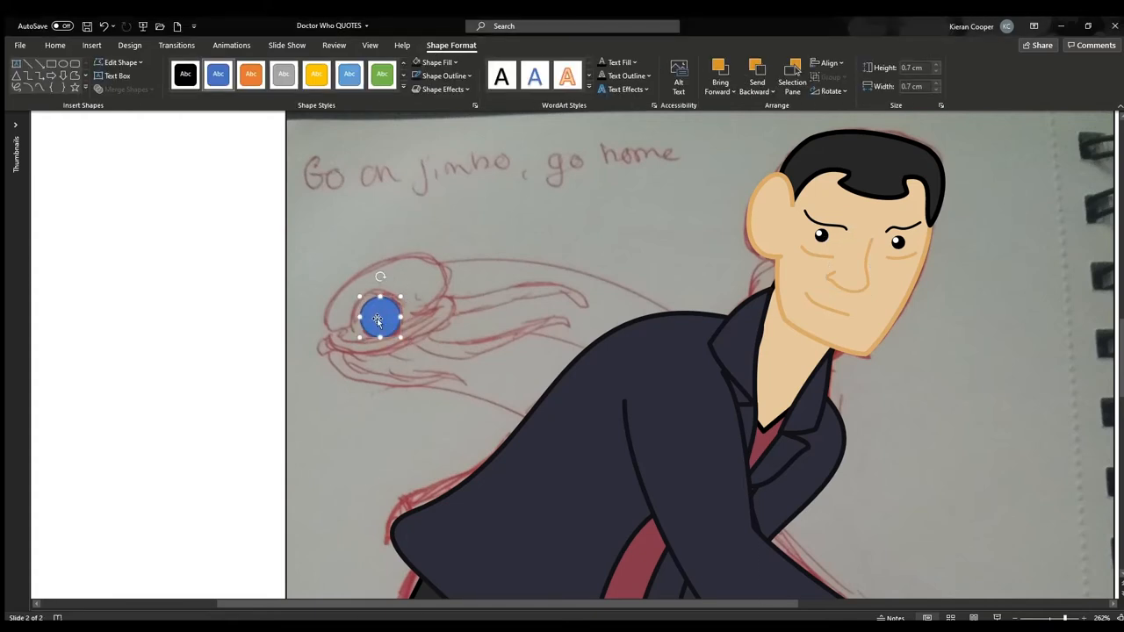
{"action": "mouse_move", "coordinate": [576, 398]}
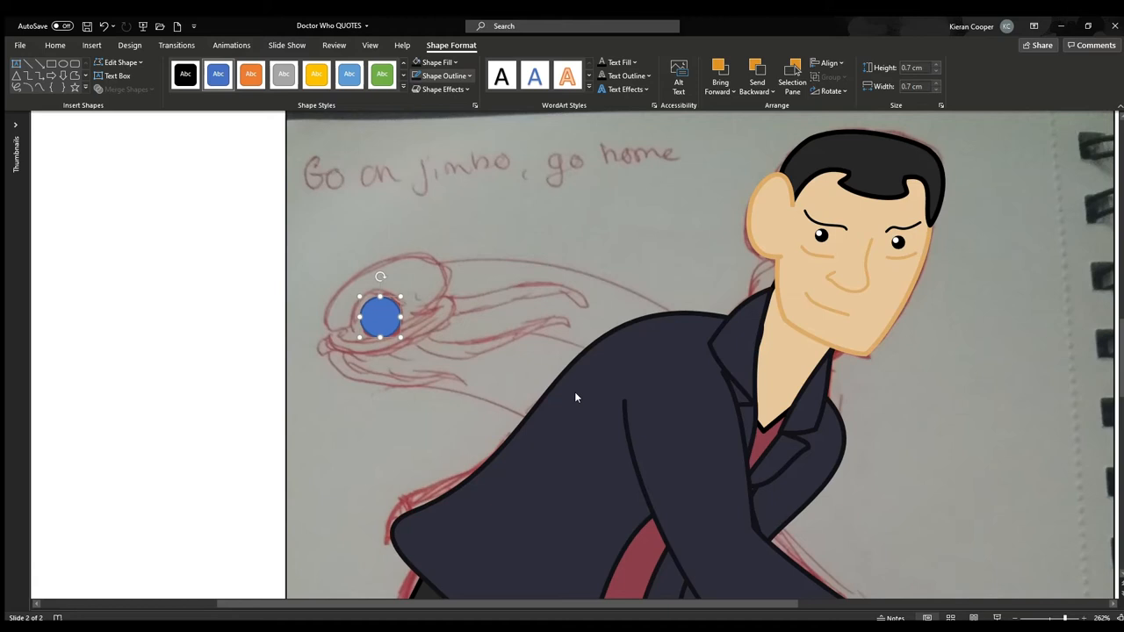
{"action": "mouse_move", "coordinate": [472, 297]}
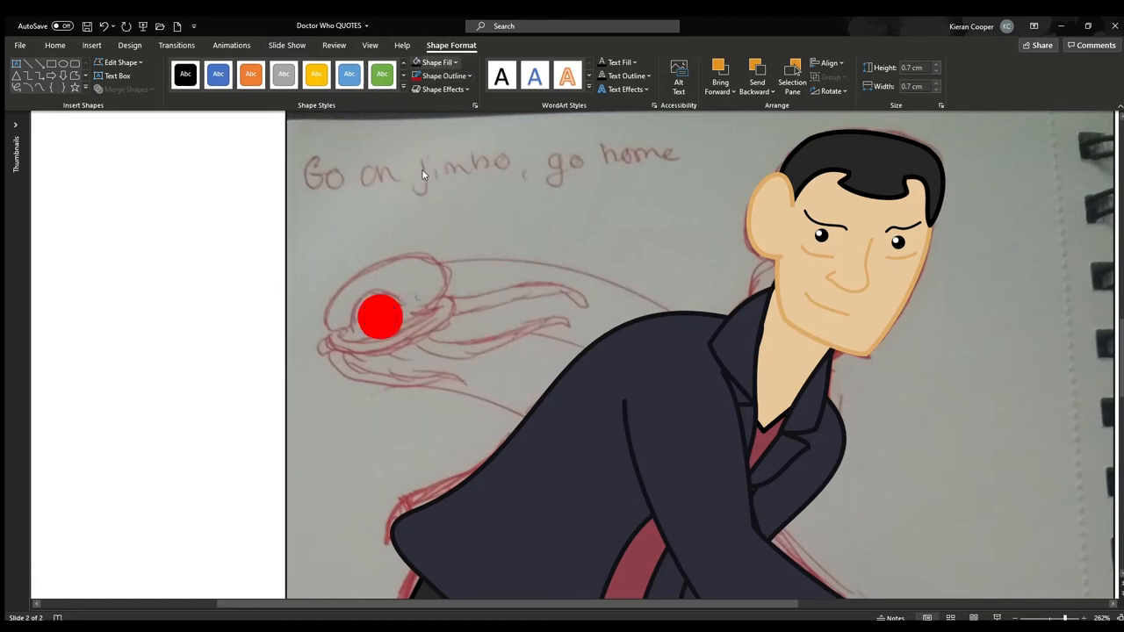
{"action": "left_click", "coordinate": [379, 316]}
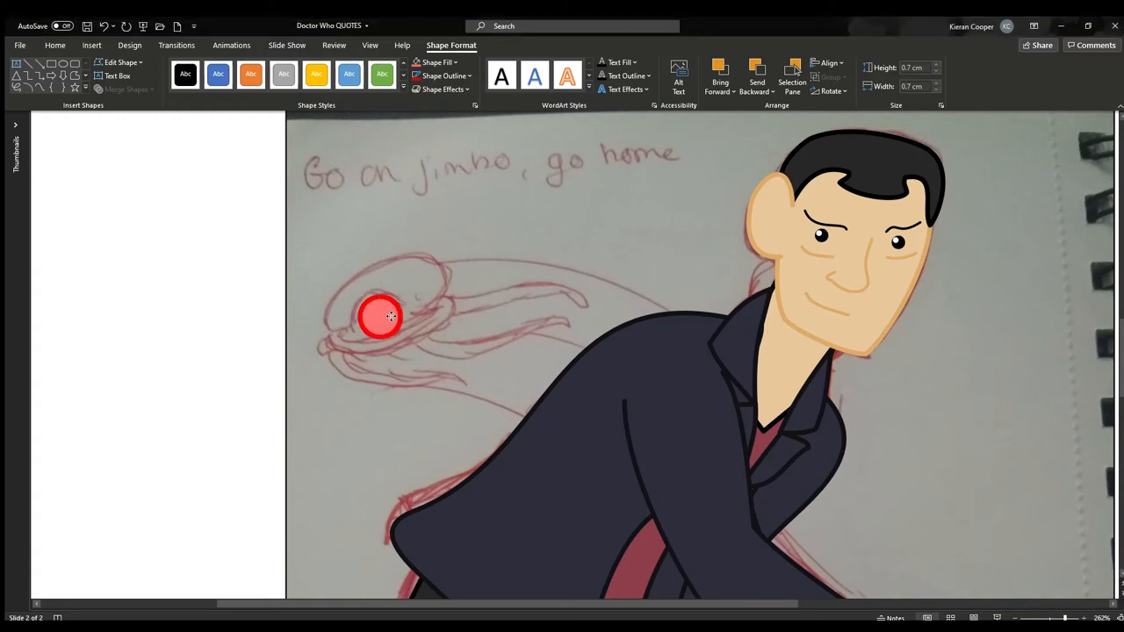
{"action": "left_click_drag", "start_coordinate": [380, 316], "coordinate": [514, 288]}
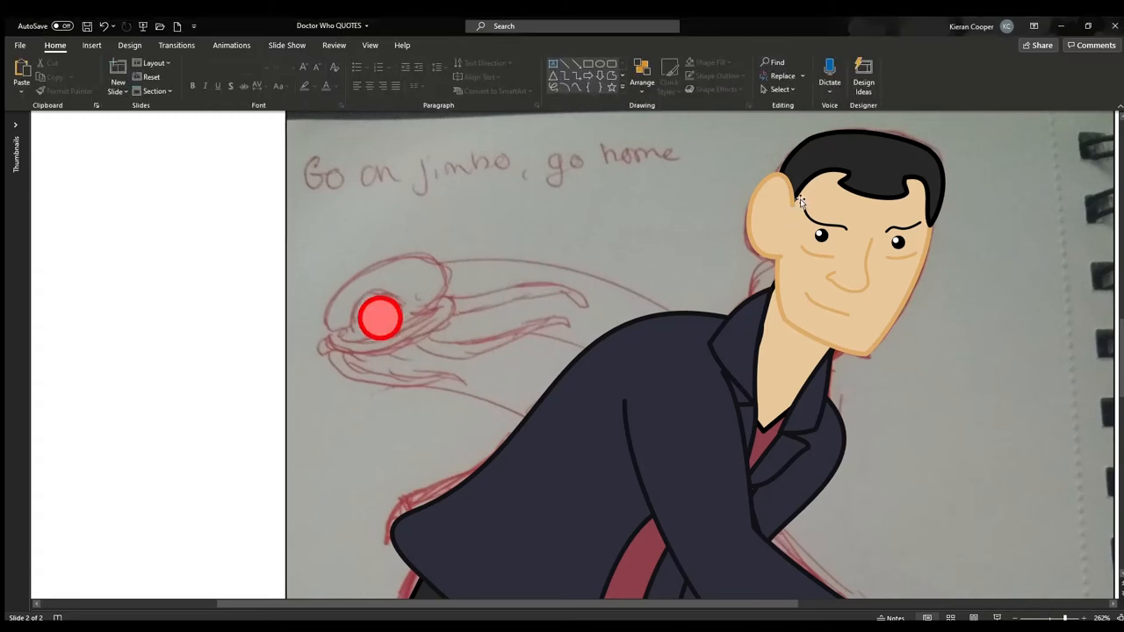
Add a tiny solid black pupil inside the red eye.
{"action": "left_click", "coordinate": [380, 318]}
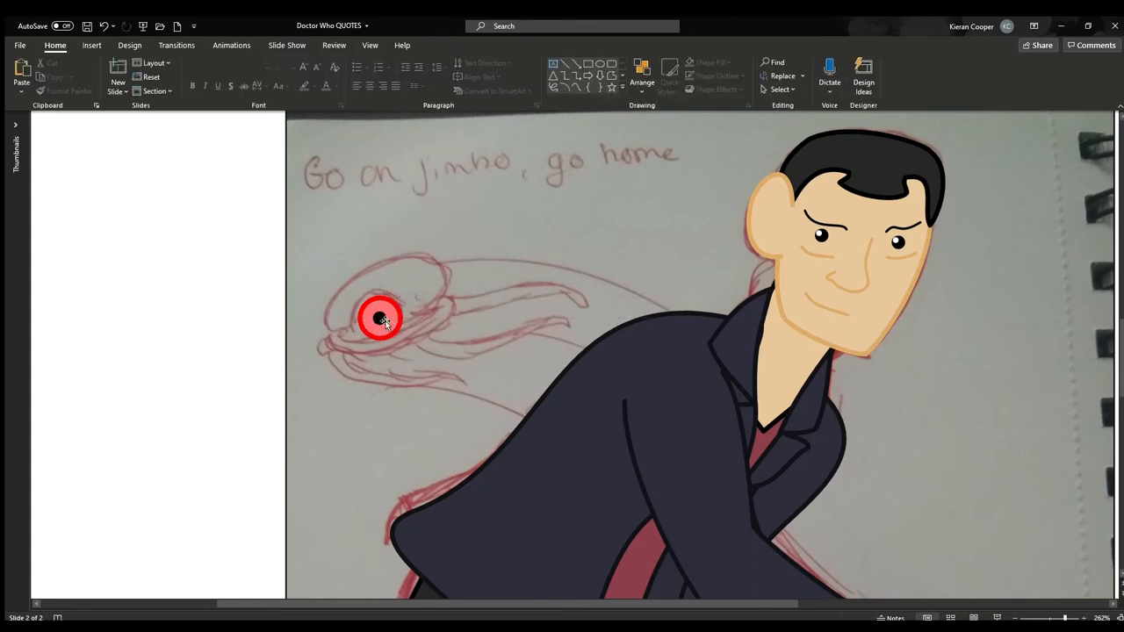
{"action": "left_click", "coordinate": [380, 318]}
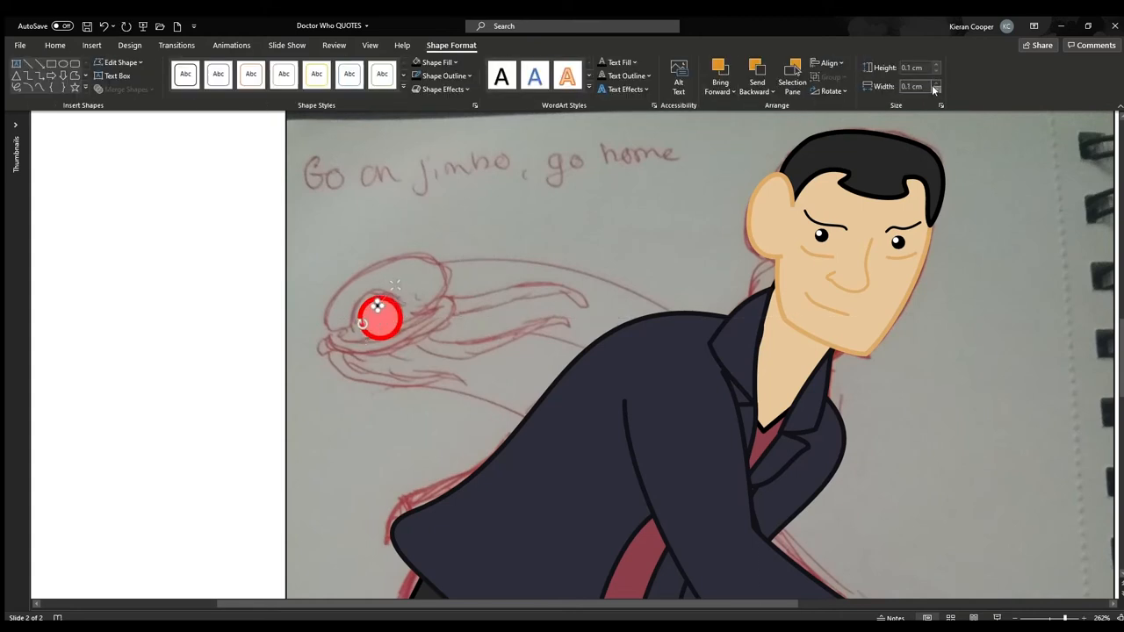
{"action": "left_click", "coordinate": [207, 394]}
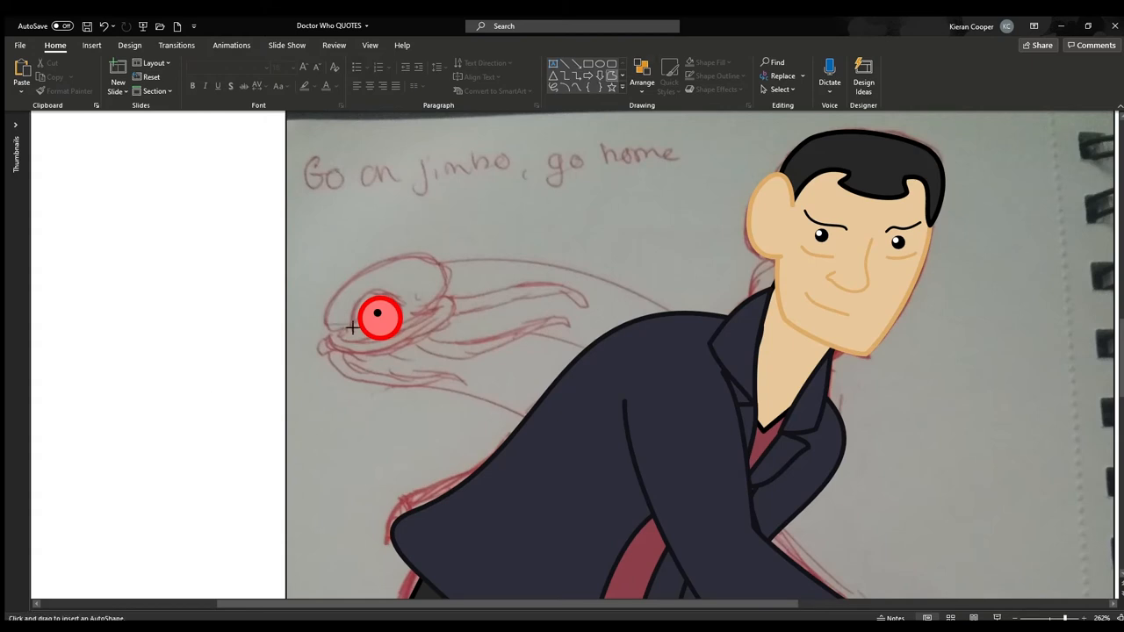
Draw and adjust the curved top of the robot's head.
{"action": "left_click_drag", "start_coordinate": [325, 329], "coordinate": [439, 265]}
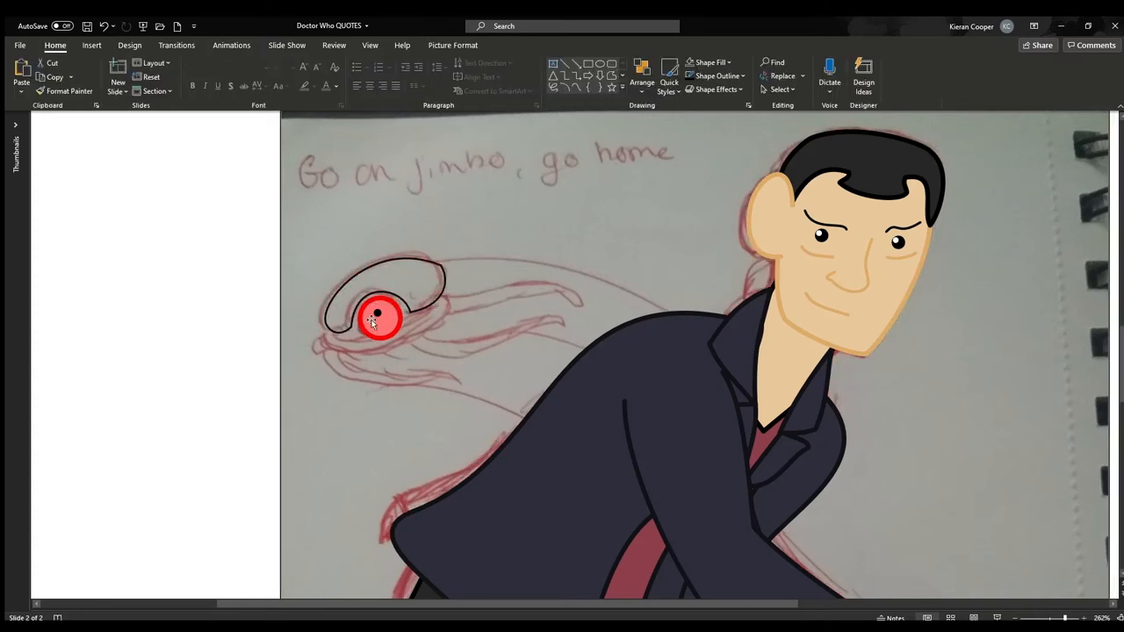
{"action": "left_click", "coordinate": [379, 318]}
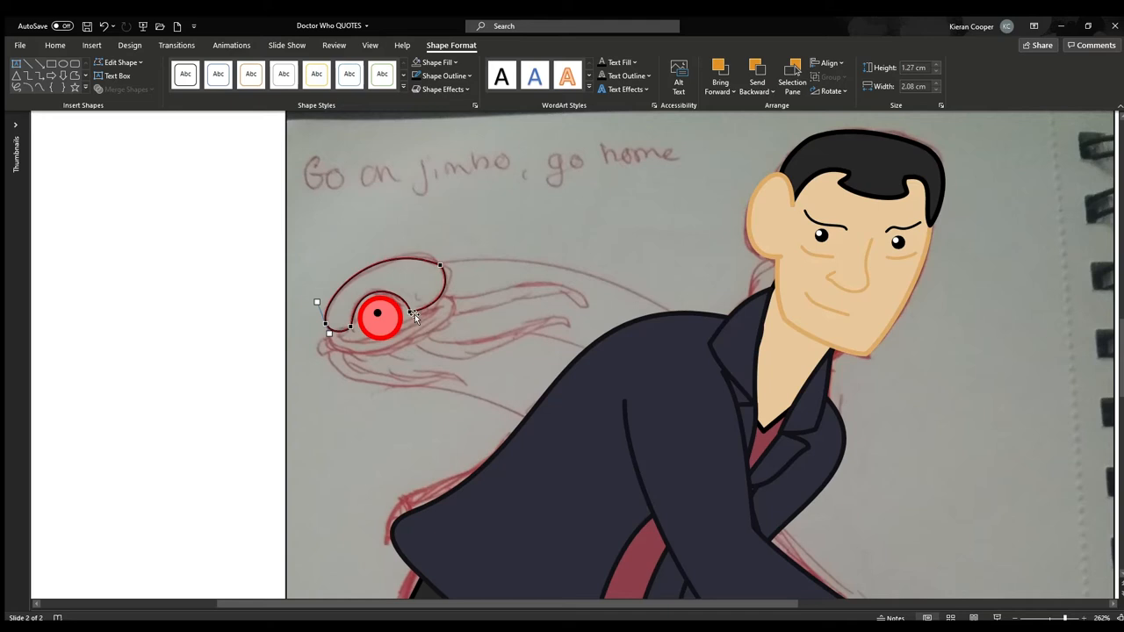
{"action": "left_click", "coordinate": [518, 347]}
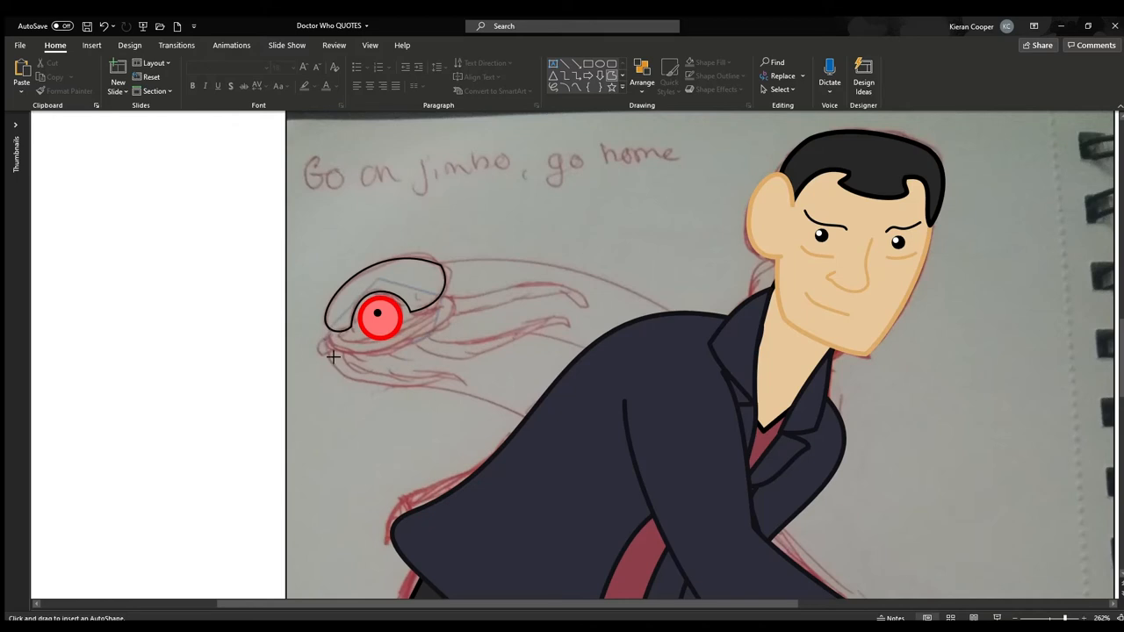
Draw the lower head outline around the eye and fill the head shapes grey.
{"action": "left_click", "coordinate": [387, 303]}
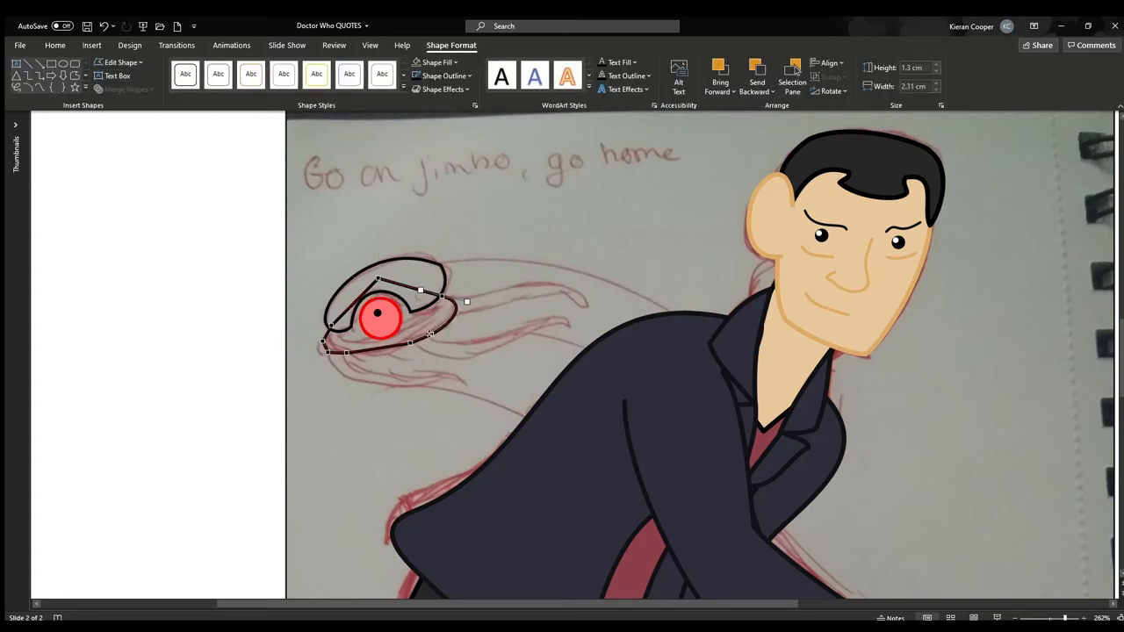
{"action": "left_click_drag", "start_coordinate": [467, 302], "coordinate": [455, 319]}
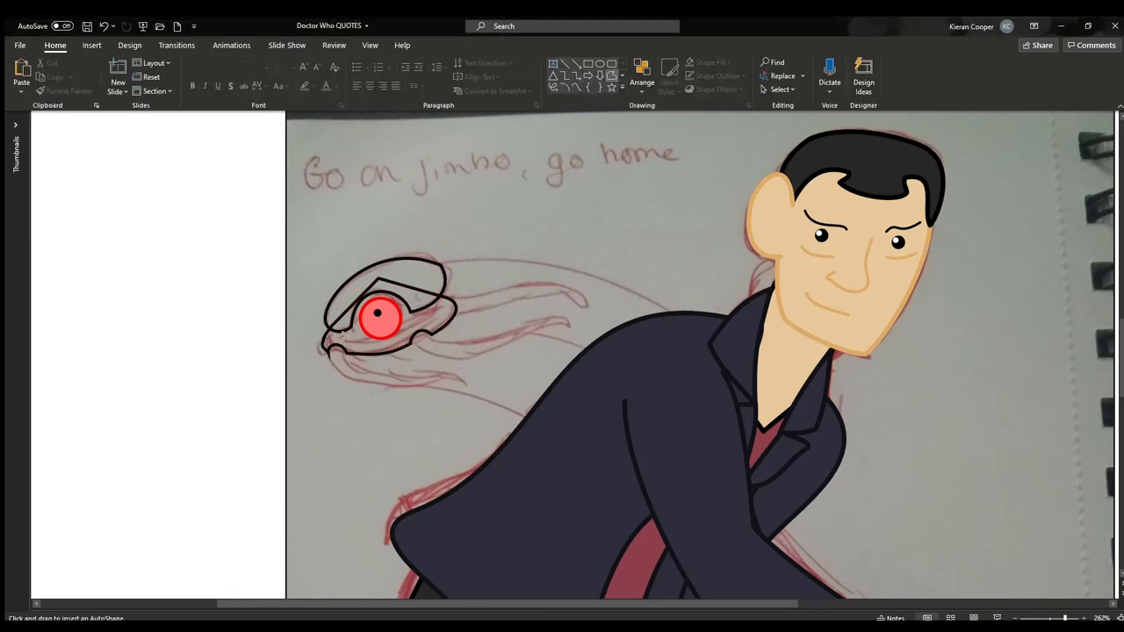
{"action": "left_click", "coordinate": [377, 316]}
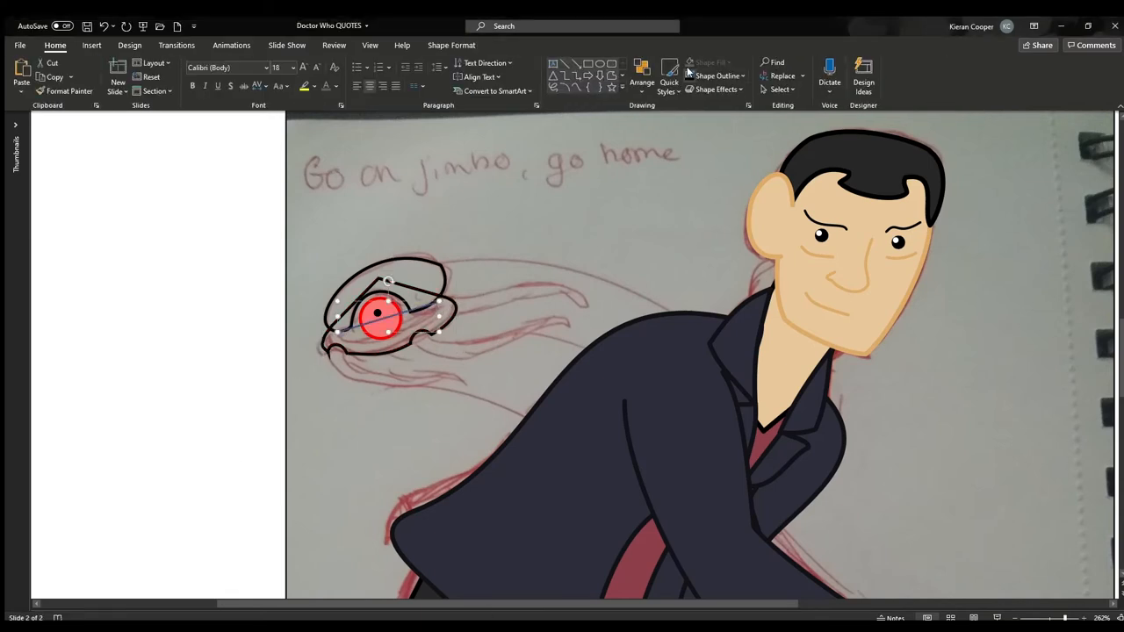
{"action": "left_click", "coordinate": [378, 314]}
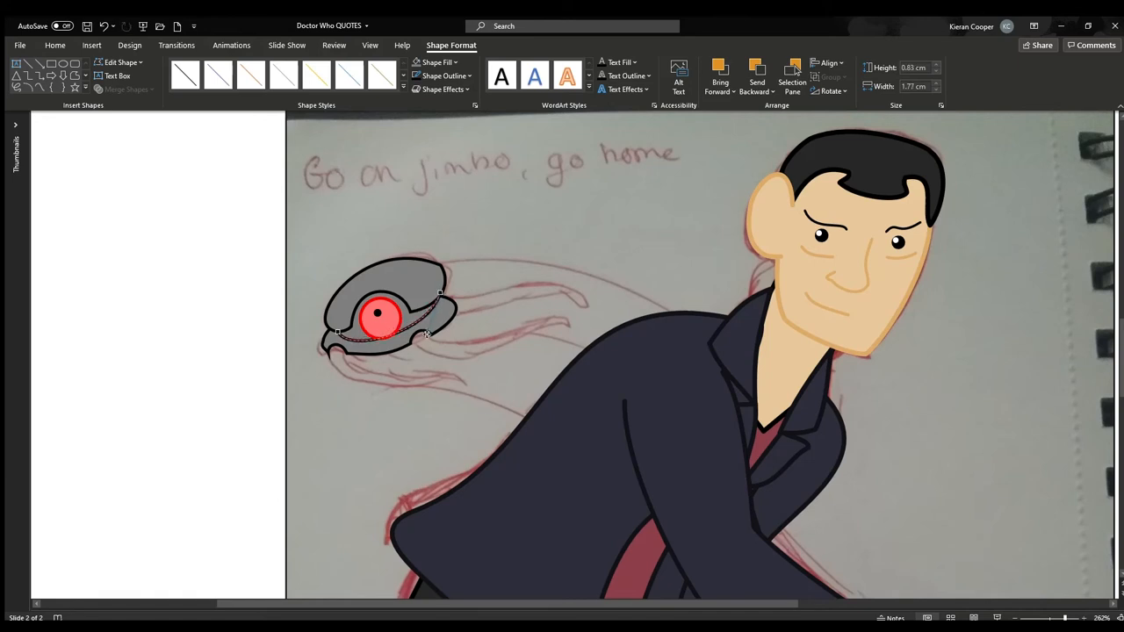
{"action": "left_click", "coordinate": [382, 320]}
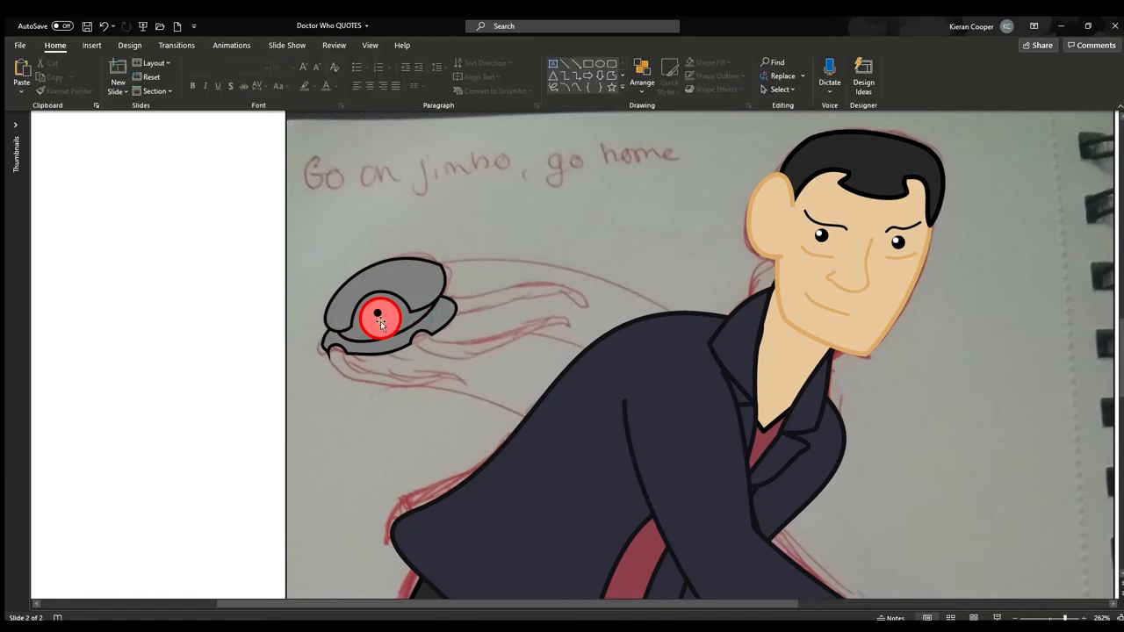
{"action": "left_click", "coordinate": [391, 298]}
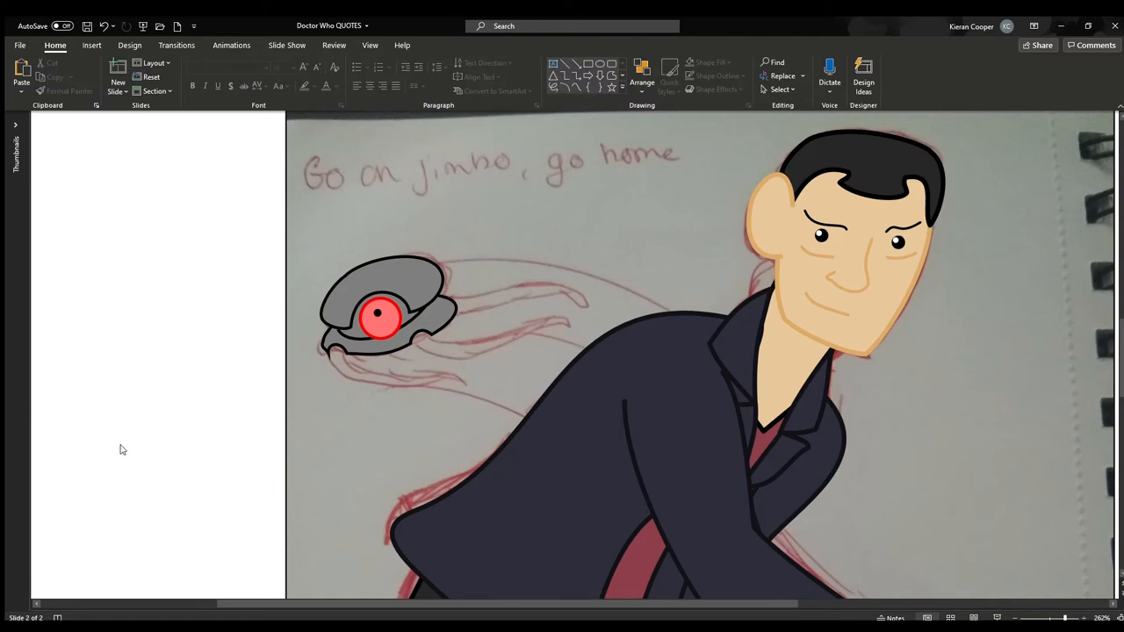
{"action": "mouse_move", "coordinate": [81, 481]}
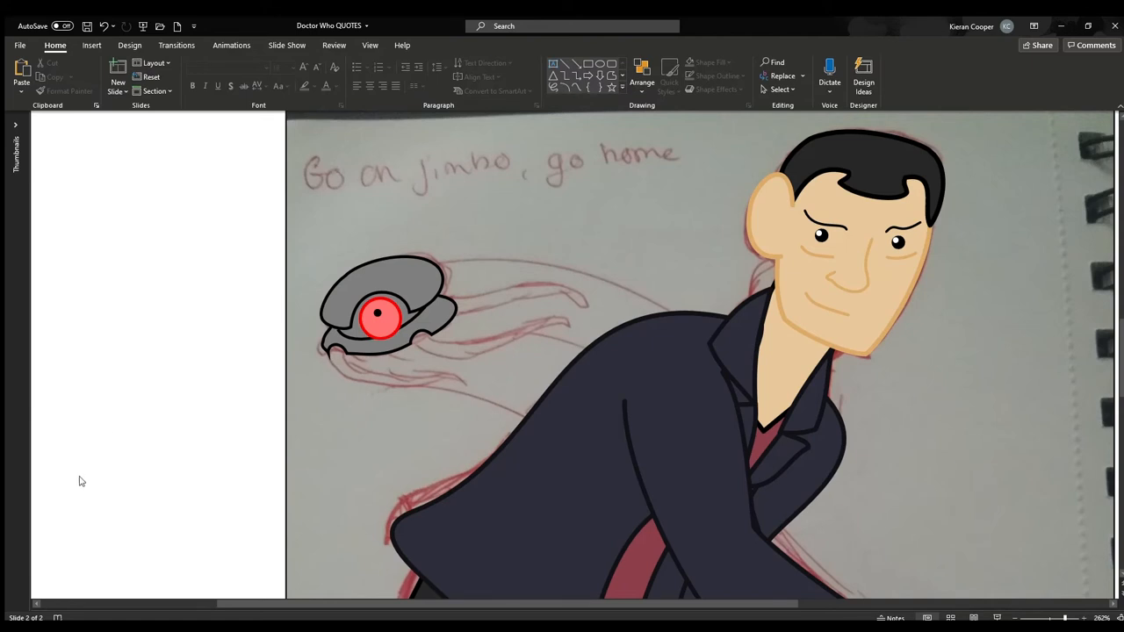
{"action": "mouse_move", "coordinate": [171, 436]}
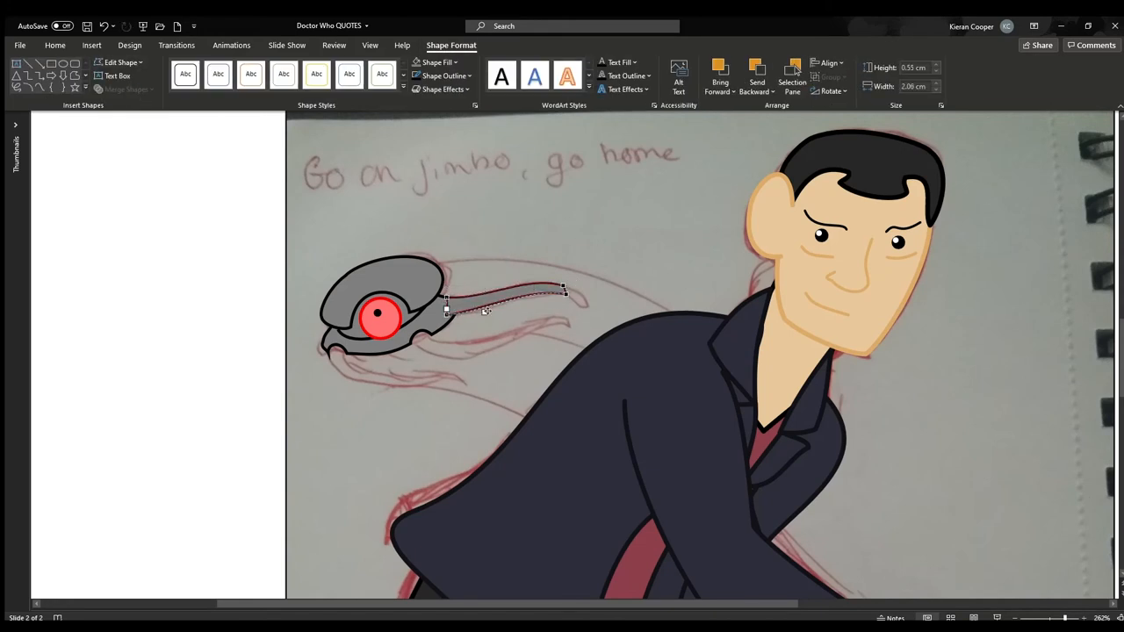
Fill the new leg grey, reshape the second leg, and add a short leg piece beside the eye.
{"action": "left_click", "coordinate": [633, 220]}
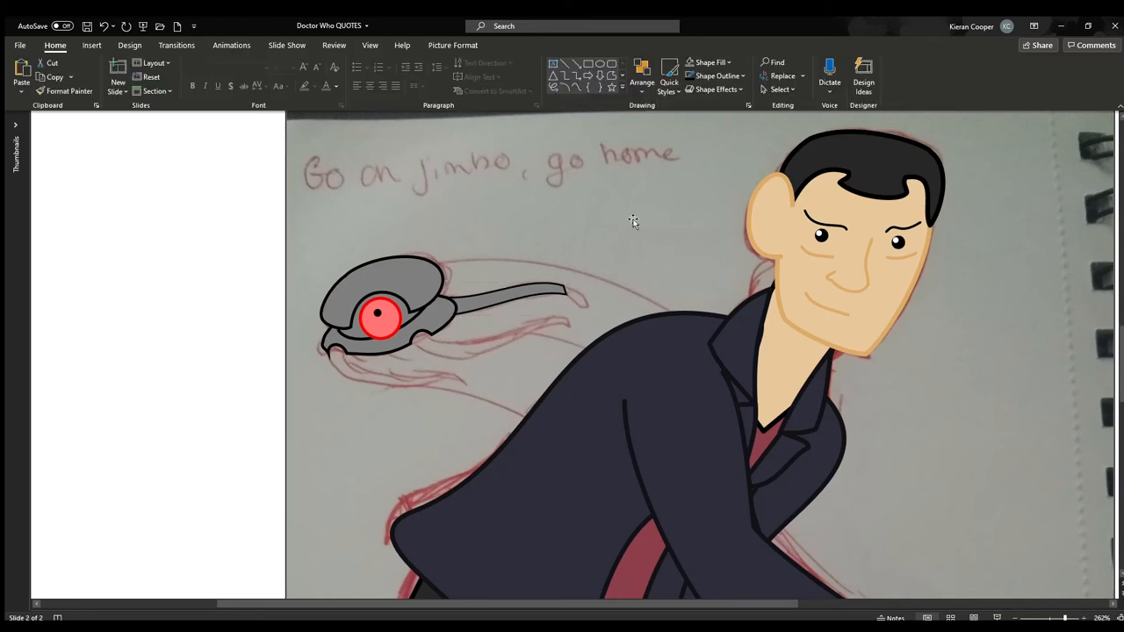
{"action": "mouse_move", "coordinate": [635, 120]}
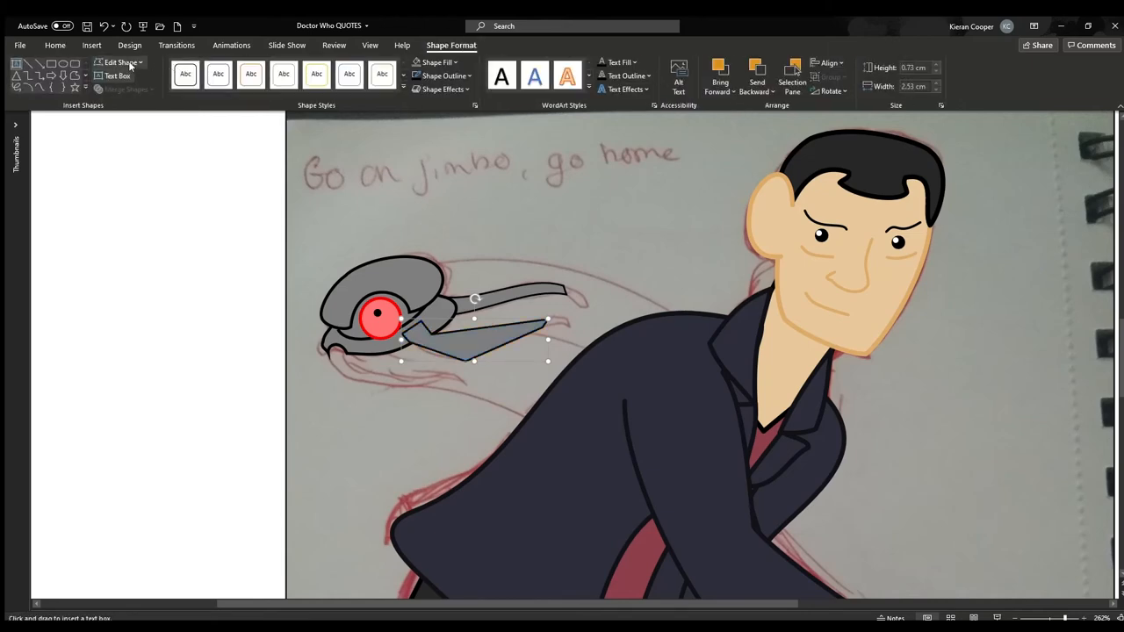
{"action": "left_click", "coordinate": [55, 45]}
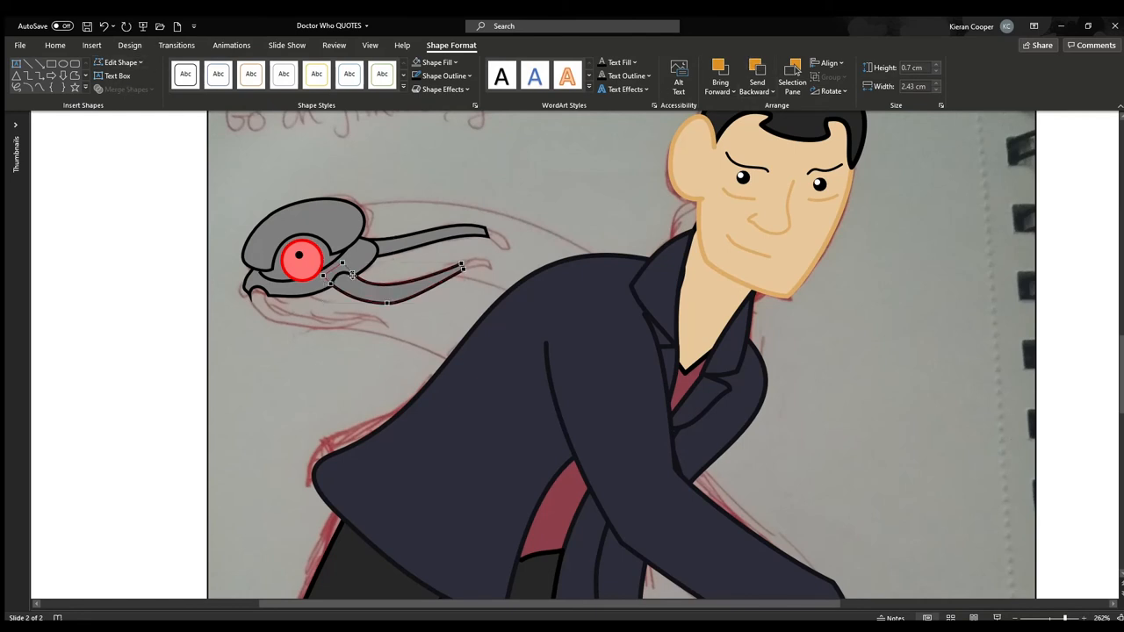
{"action": "left_click", "coordinate": [303, 338]}
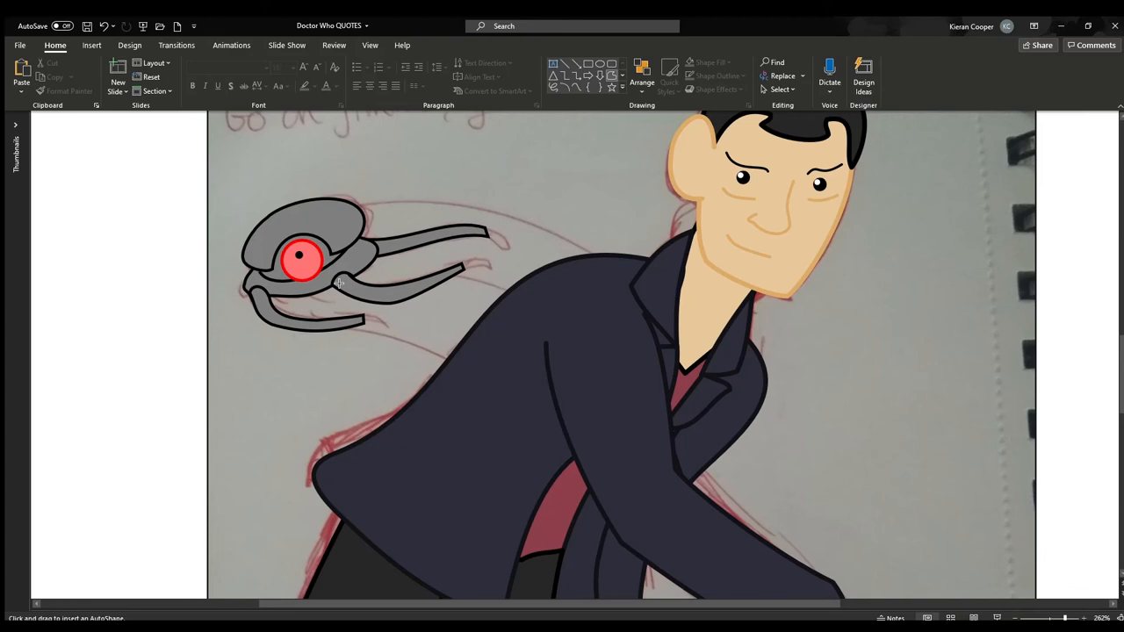
{"action": "left_click_drag", "start_coordinate": [312, 279], "coordinate": [386, 279]}
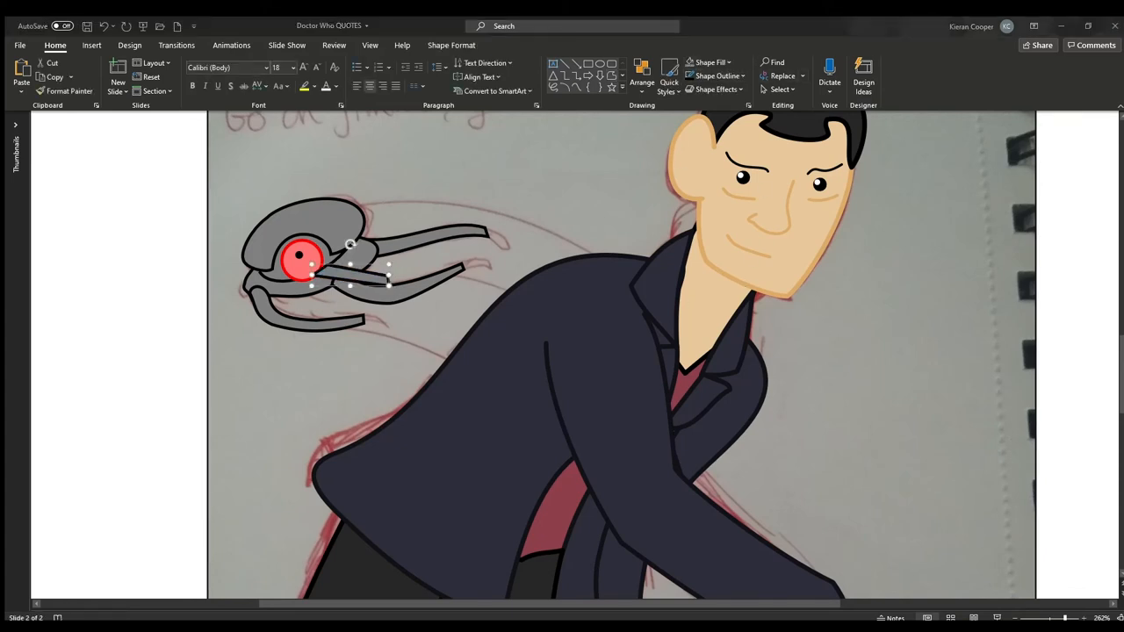
{"action": "left_click", "coordinate": [450, 45]}
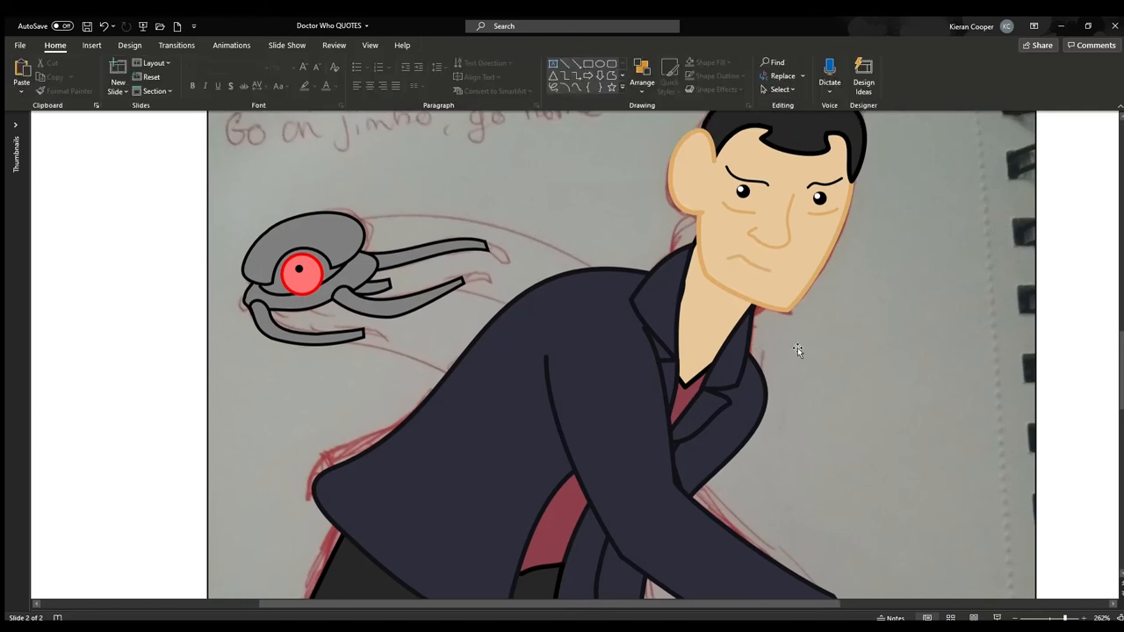
{"action": "left_click", "coordinate": [746, 173]}
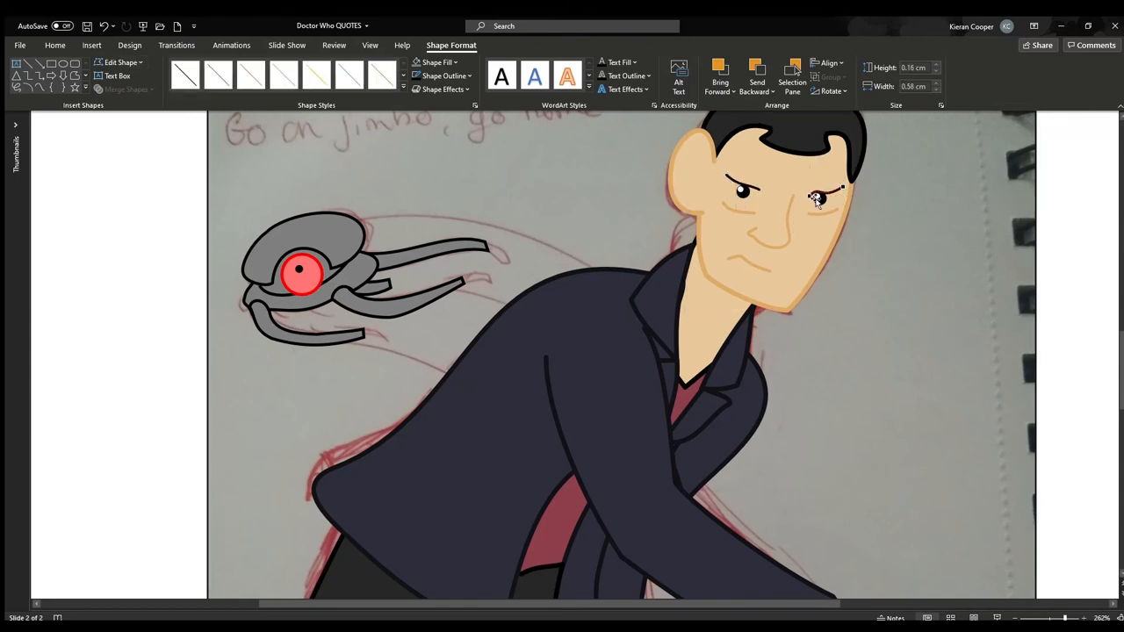
{"action": "left_click", "coordinate": [302, 272]}
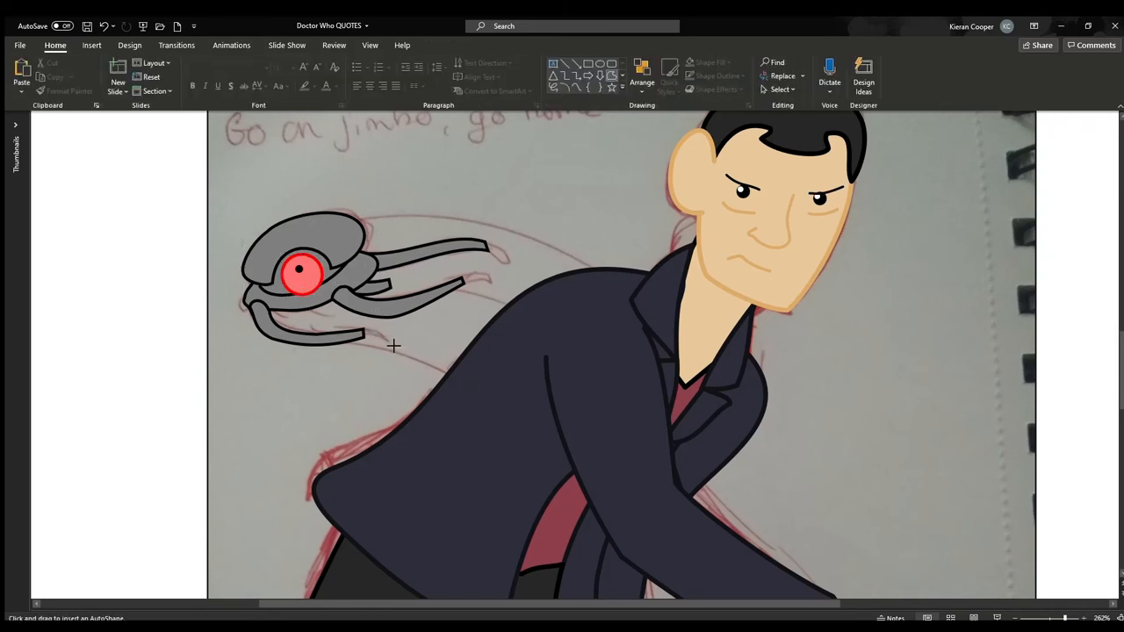
Extend the lowest tentacle rightwards into a thin pointed tip.
{"action": "left_click_drag", "start_coordinate": [365, 338], "coordinate": [393, 347]}
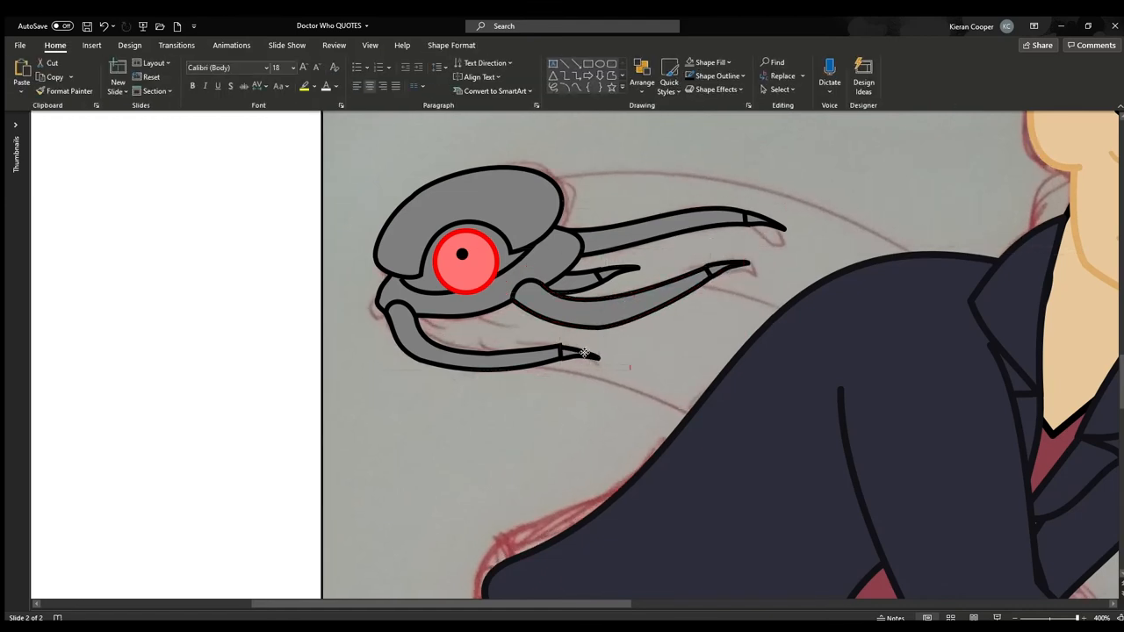
Select the robot's parts and change their outline colour to grey.
{"action": "left_click", "coordinate": [487, 354]}
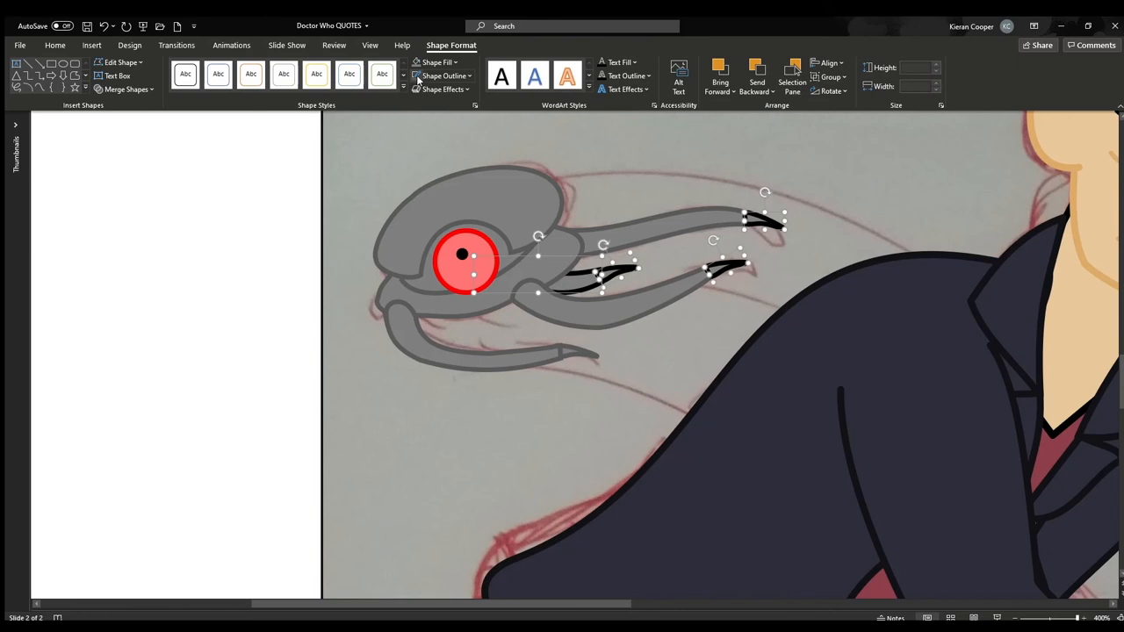
{"action": "left_click", "coordinate": [463, 257]}
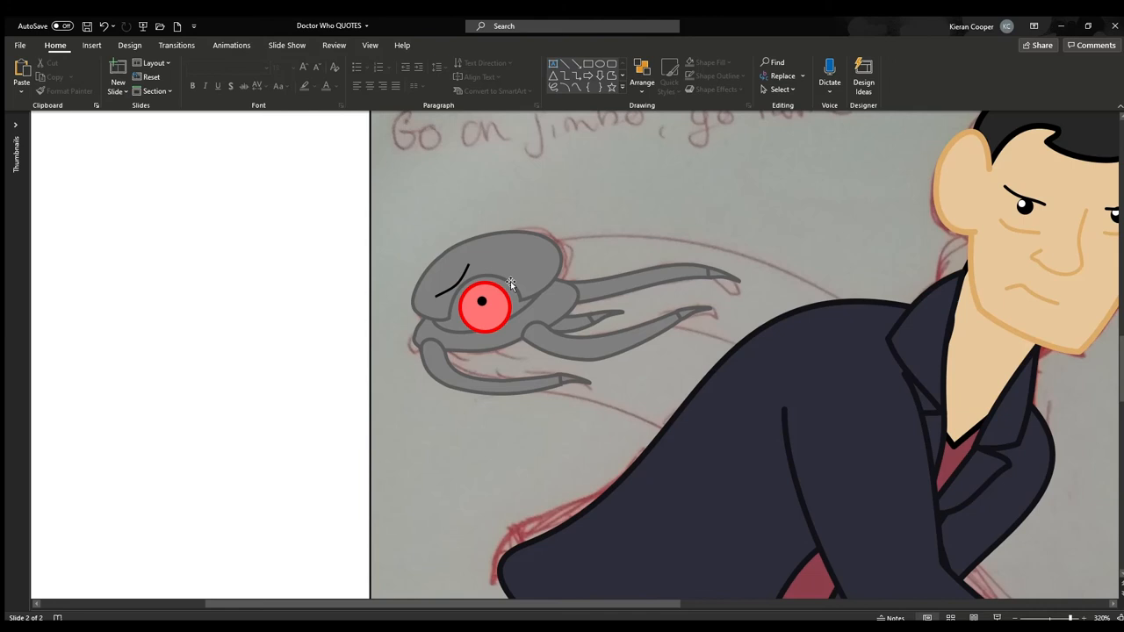
Draw the robot's second sad brow and place a small inner oval inside its red eye.
{"action": "left_click", "coordinate": [452, 290]}
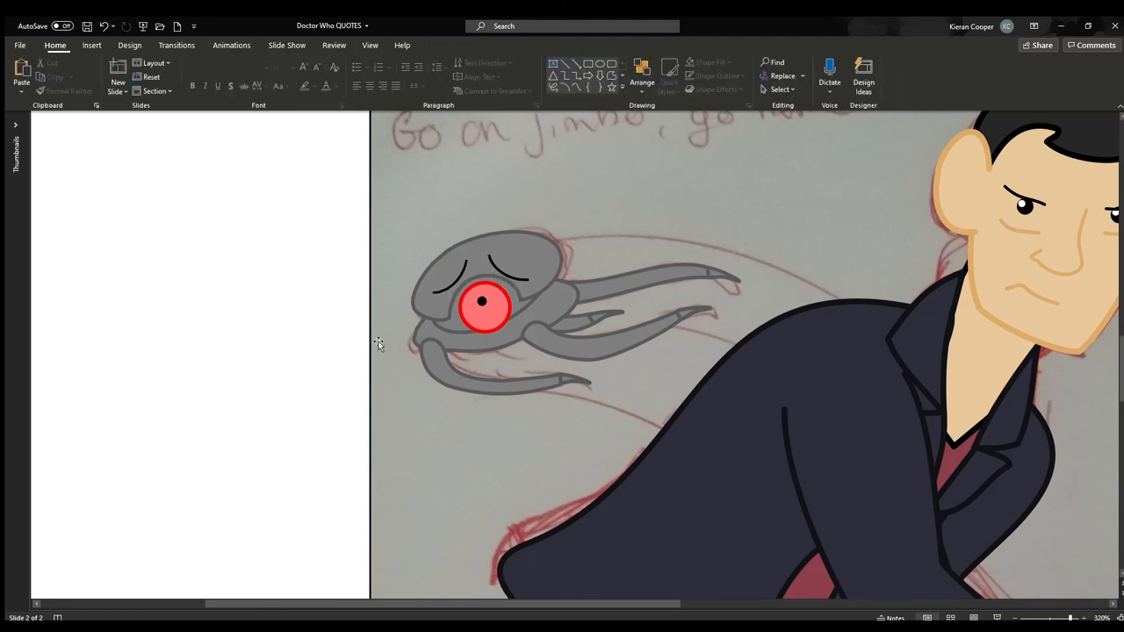
{"action": "left_click", "coordinate": [485, 305]}
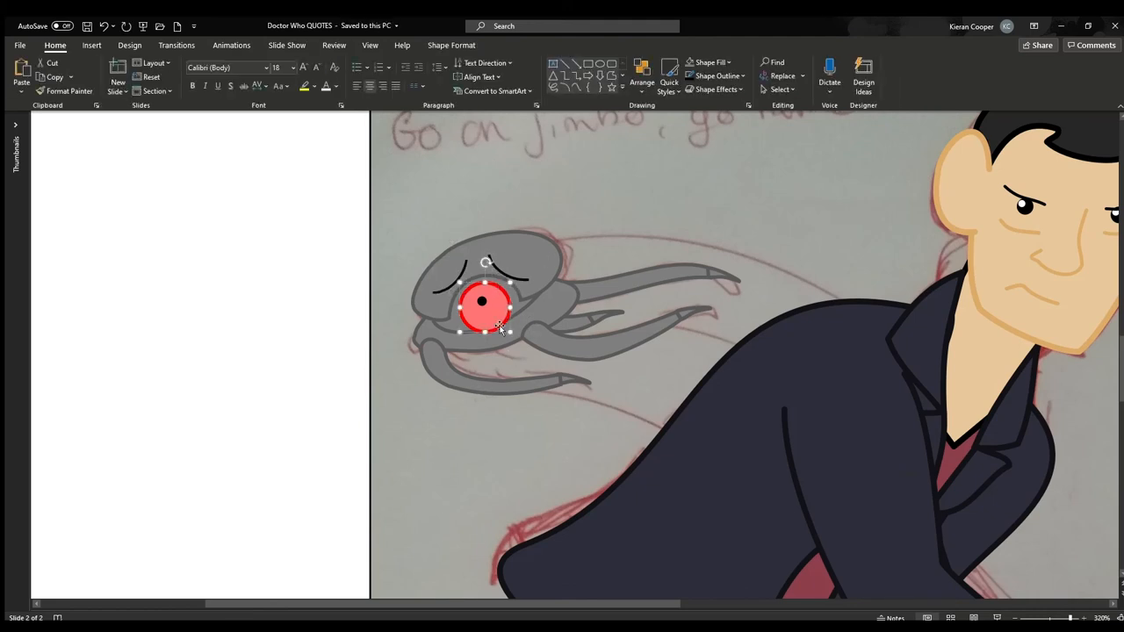
{"action": "left_click_drag", "start_coordinate": [485, 305], "coordinate": [298, 360]}
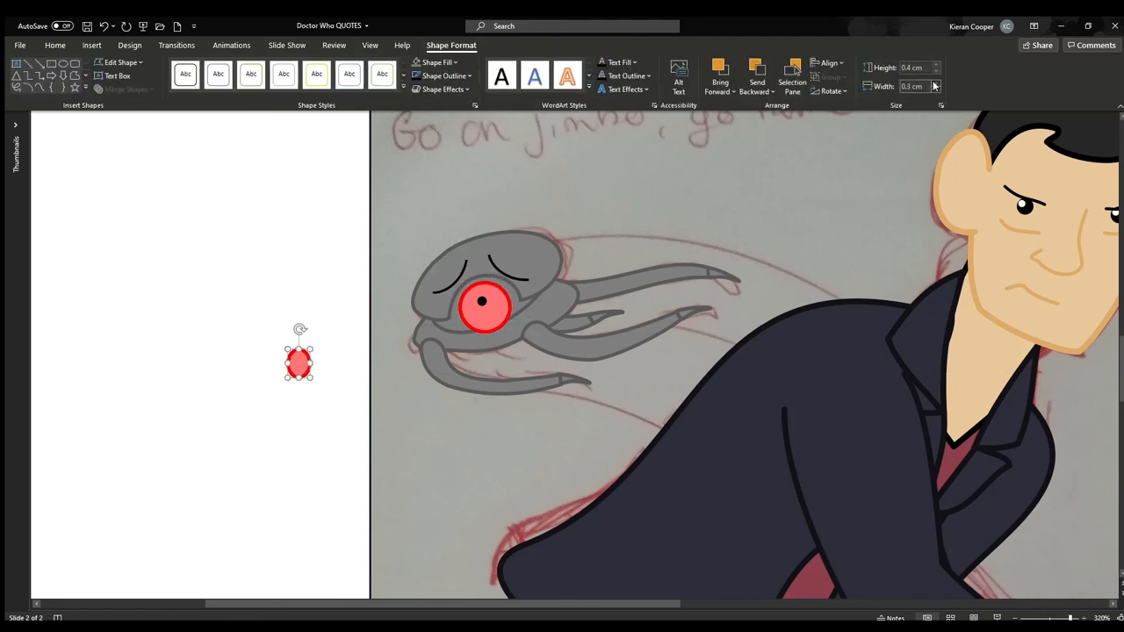
{"action": "left_click_drag", "start_coordinate": [299, 355], "coordinate": [488, 305]}
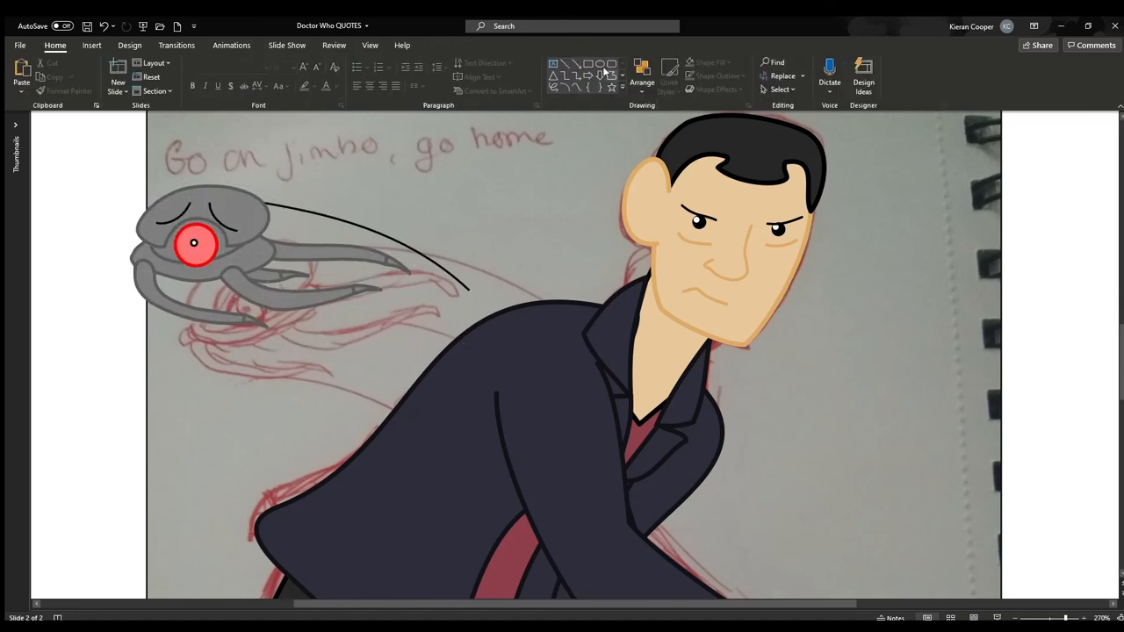
Draw a second curved motion line trailing behind the claws, then deselect everything.
{"action": "left_click", "coordinate": [604, 63]}
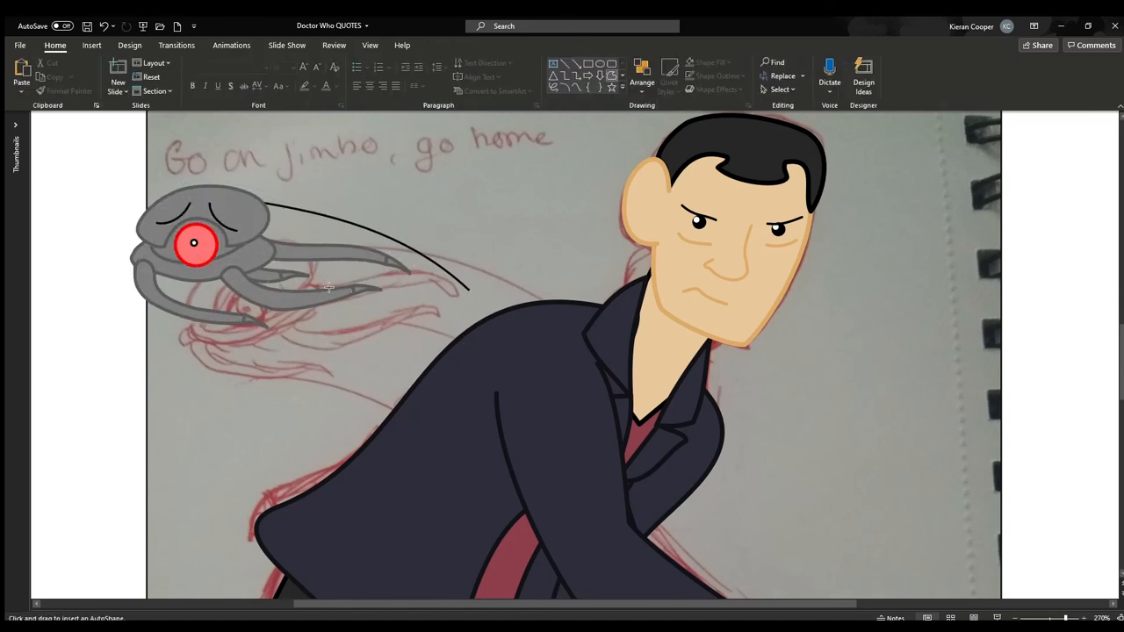
{"action": "left_click_drag", "start_coordinate": [329, 288], "coordinate": [439, 329]}
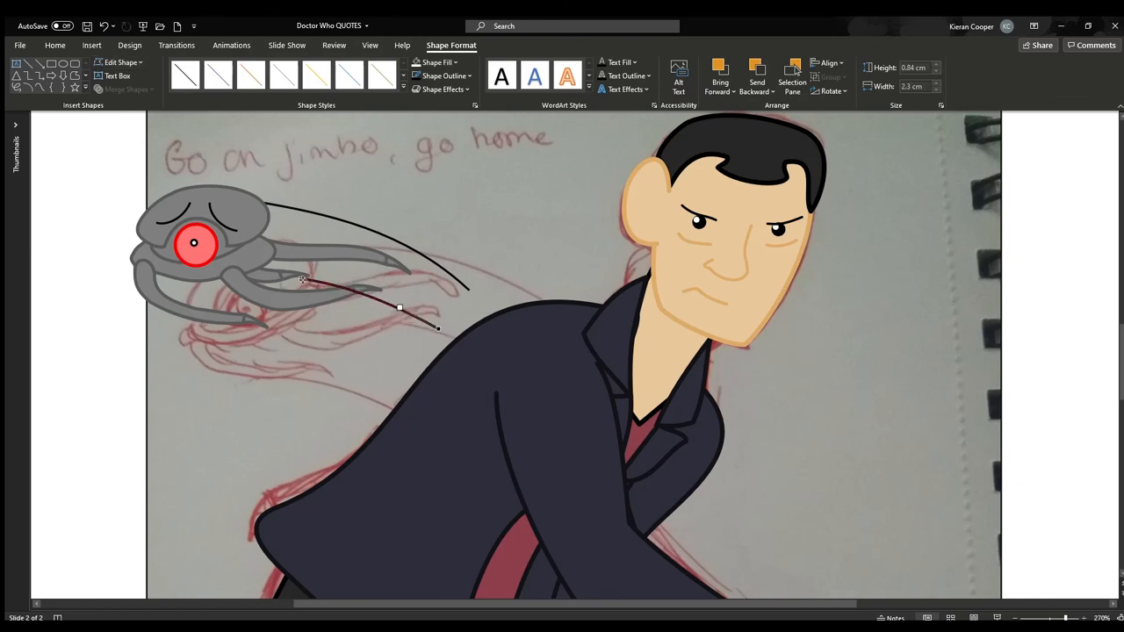
{"action": "left_click", "coordinate": [492, 204]}
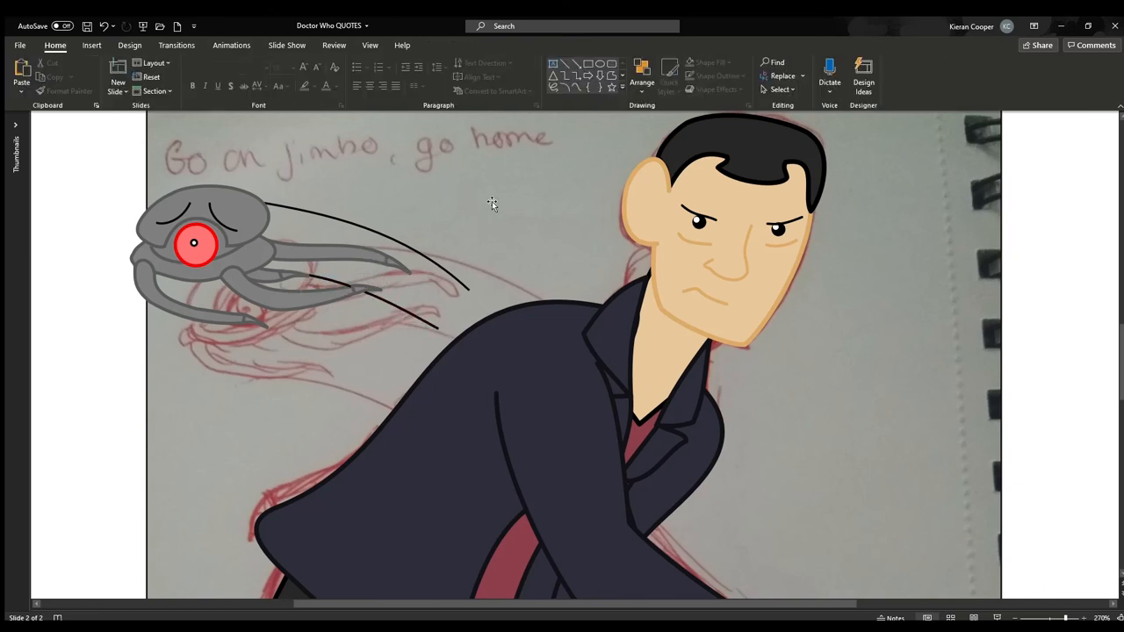
{"action": "left_click", "coordinate": [624, 360]}
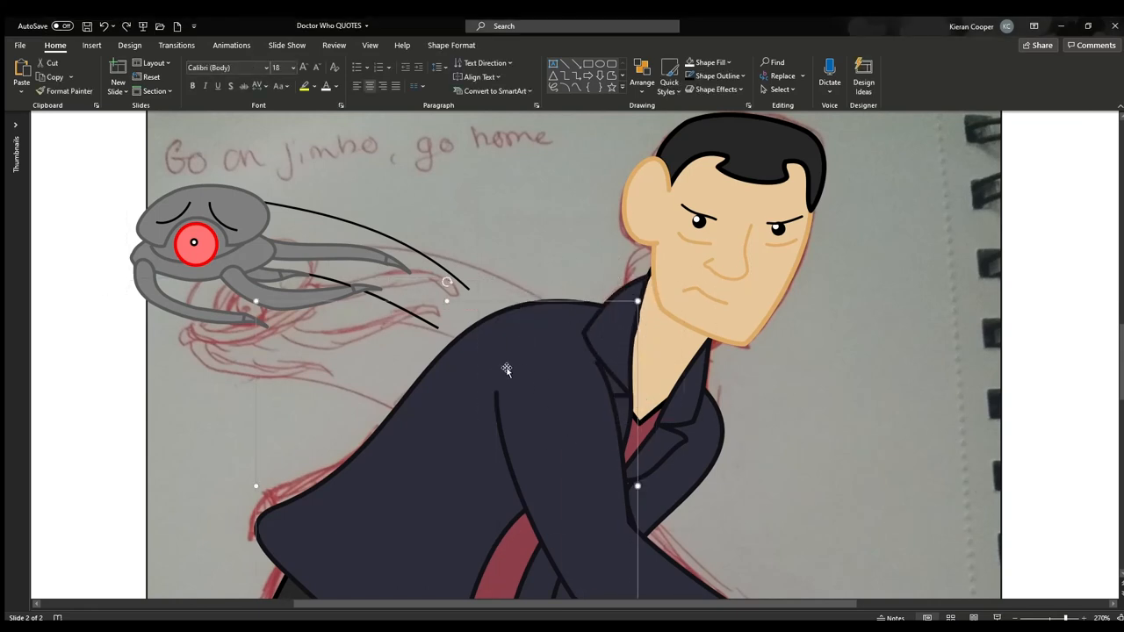
{"action": "left_click", "coordinate": [869, 427]}
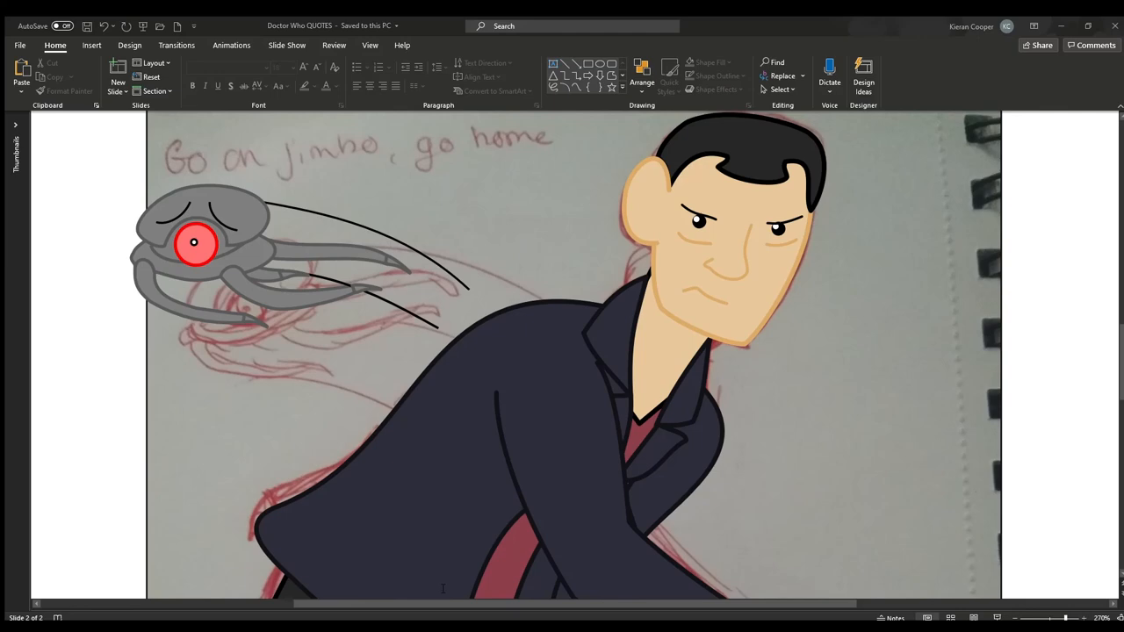
{"action": "scroll", "scroll_direction": "down", "scroll_amount": 3}
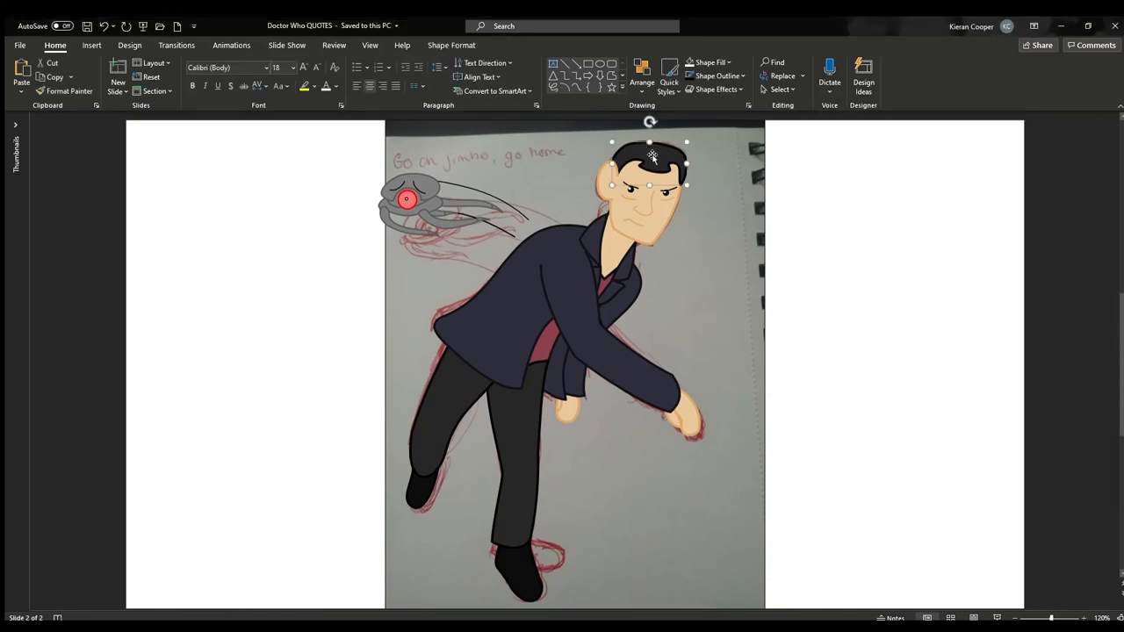
{"action": "left_click_drag", "start_coordinate": [650, 162], "coordinate": [597, 242]}
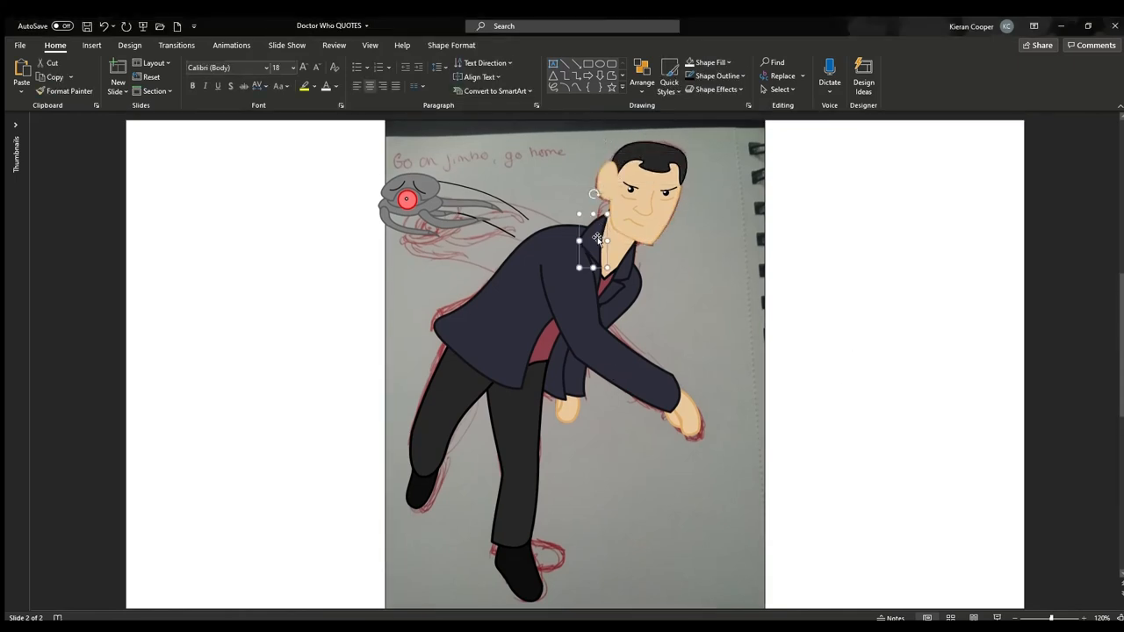
{"action": "left_click", "coordinate": [841, 350]}
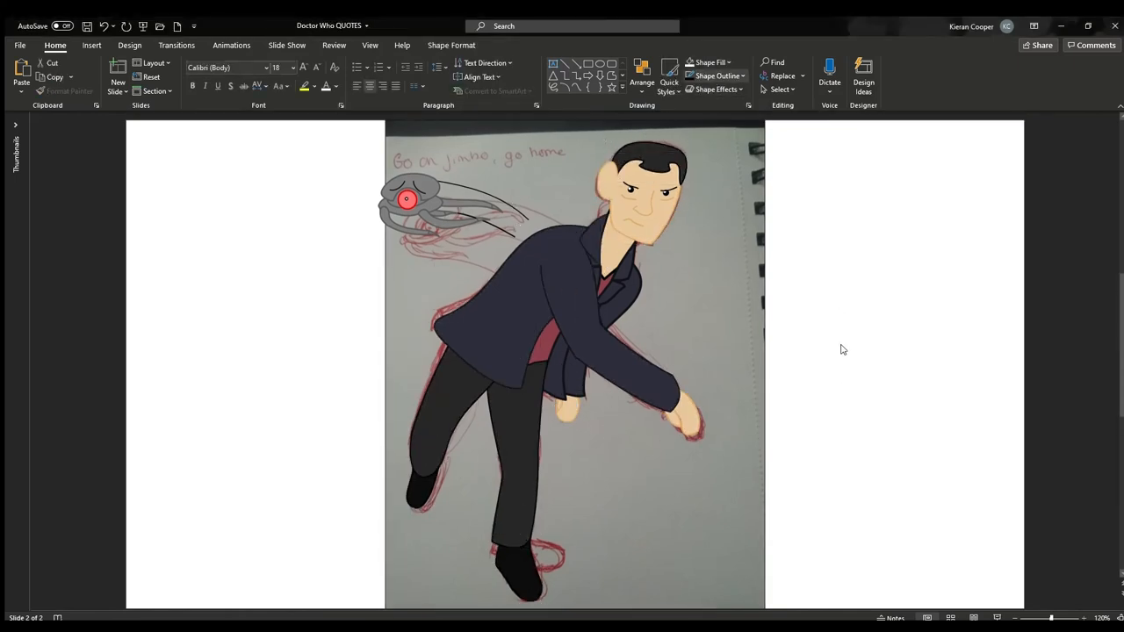
{"action": "left_click", "coordinate": [810, 312]}
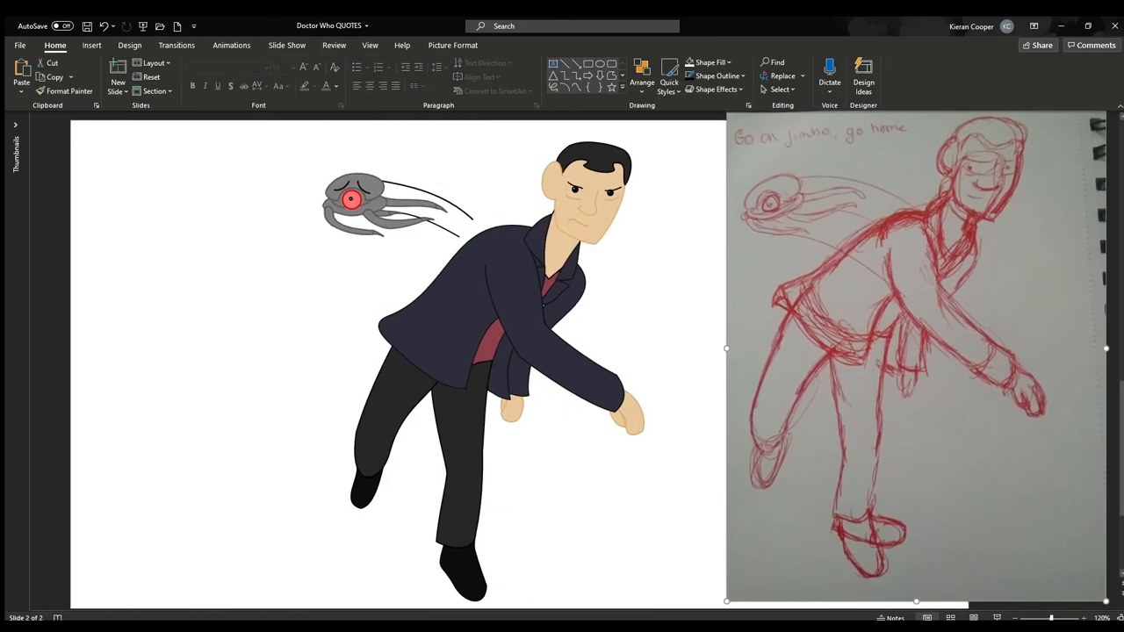
{"action": "left_click", "coordinate": [549, 334]}
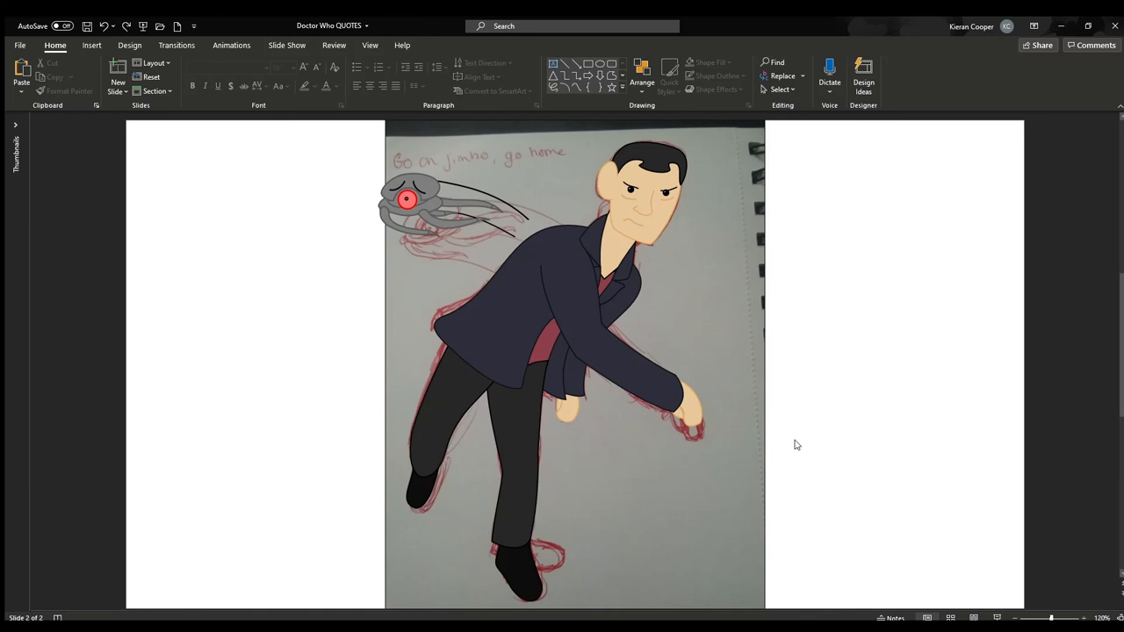
{"action": "mouse_move", "coordinate": [689, 433]}
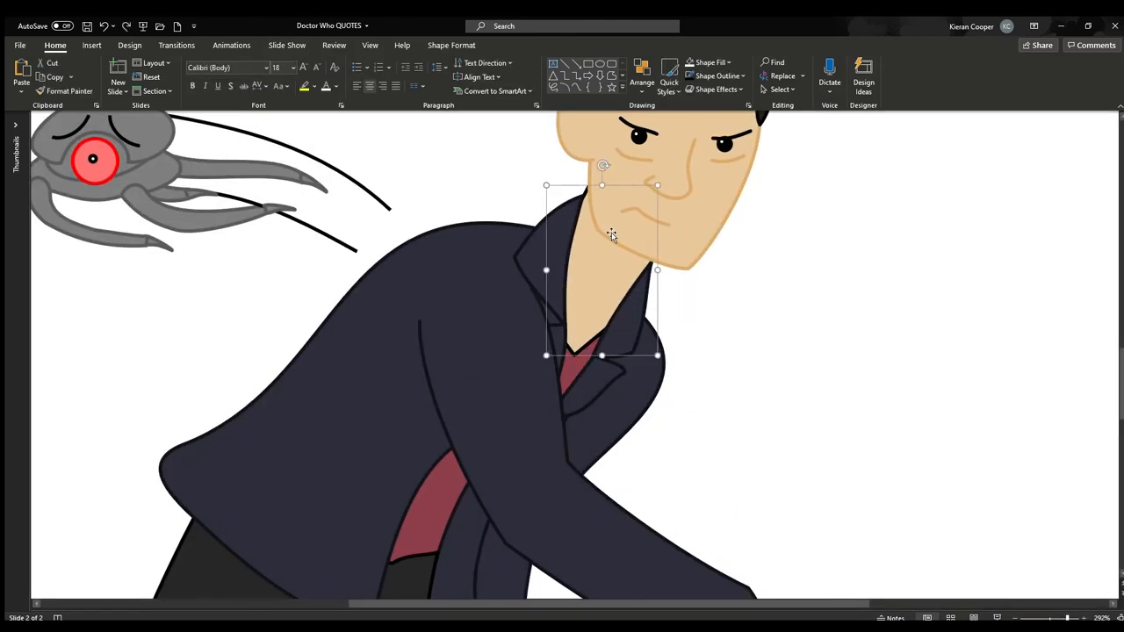
{"action": "mouse_move", "coordinate": [726, 215]}
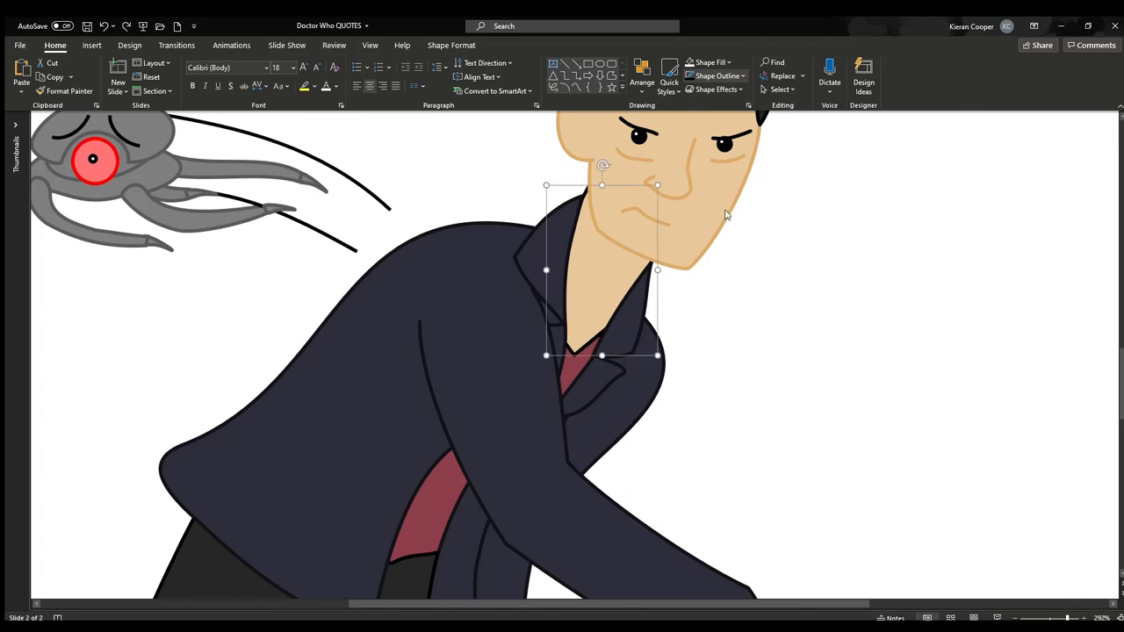
Switch the neck outline to a gradient line, shift a gradient stop, and set Angle to 80°.
{"action": "left_click", "coordinate": [615, 352]}
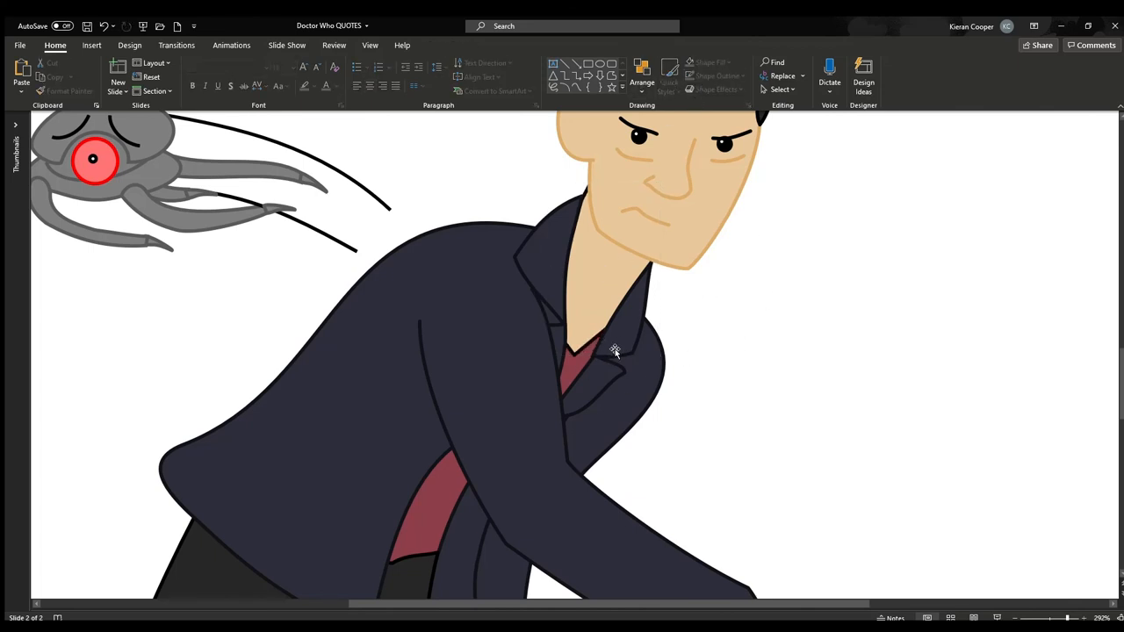
{"action": "mouse_move", "coordinate": [790, 355]}
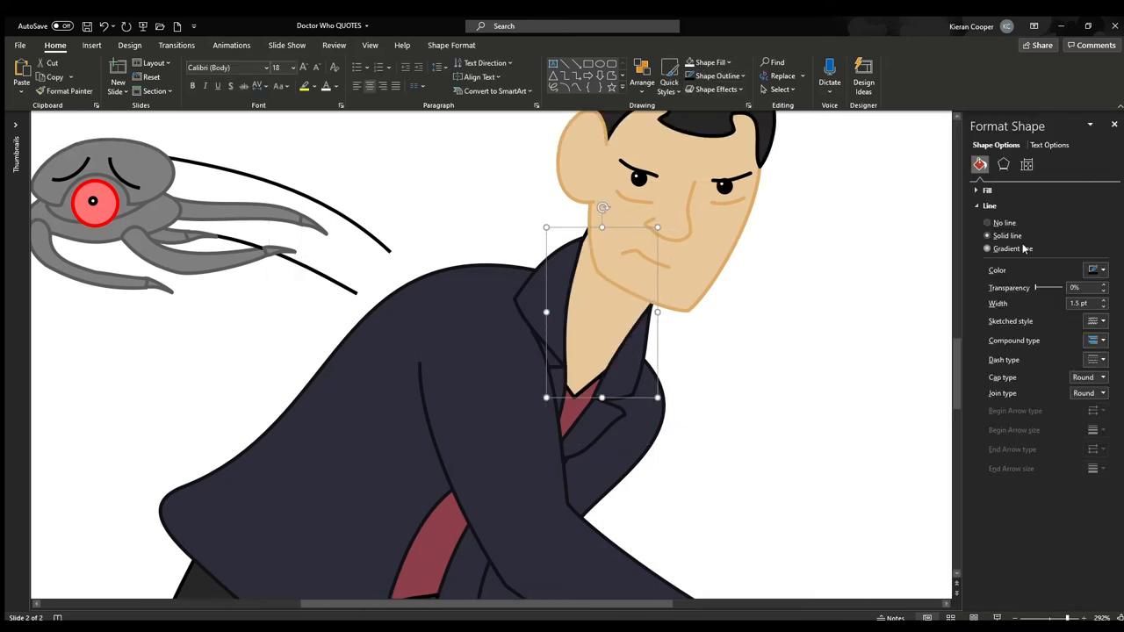
{"action": "left_click", "coordinate": [987, 249]}
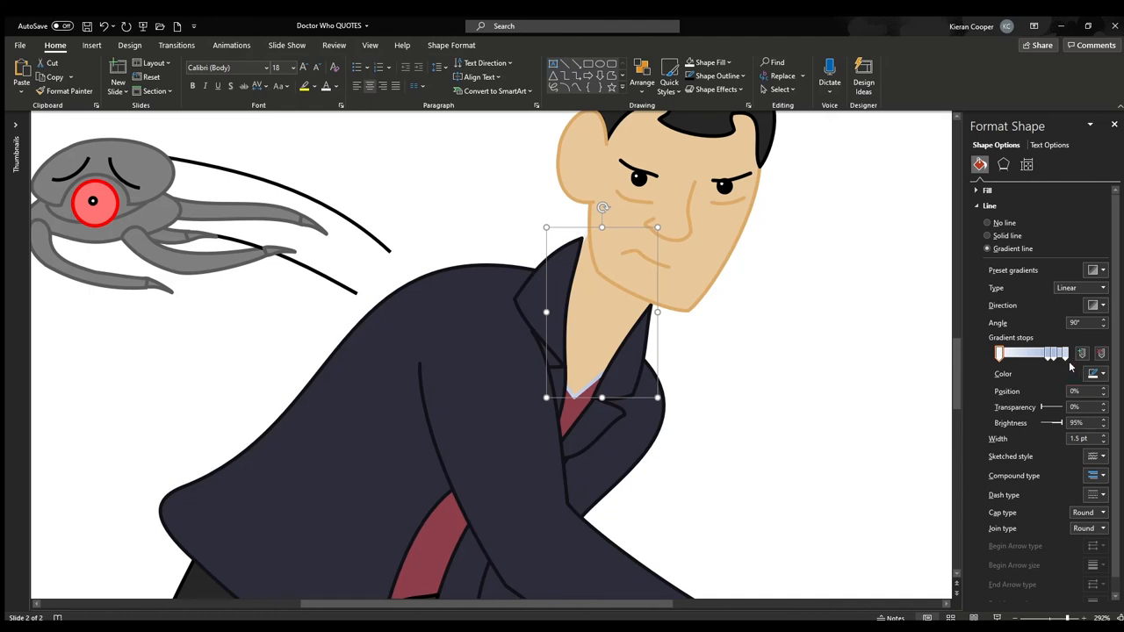
{"action": "left_click_drag", "start_coordinate": [1000, 353], "coordinate": [1058, 353]}
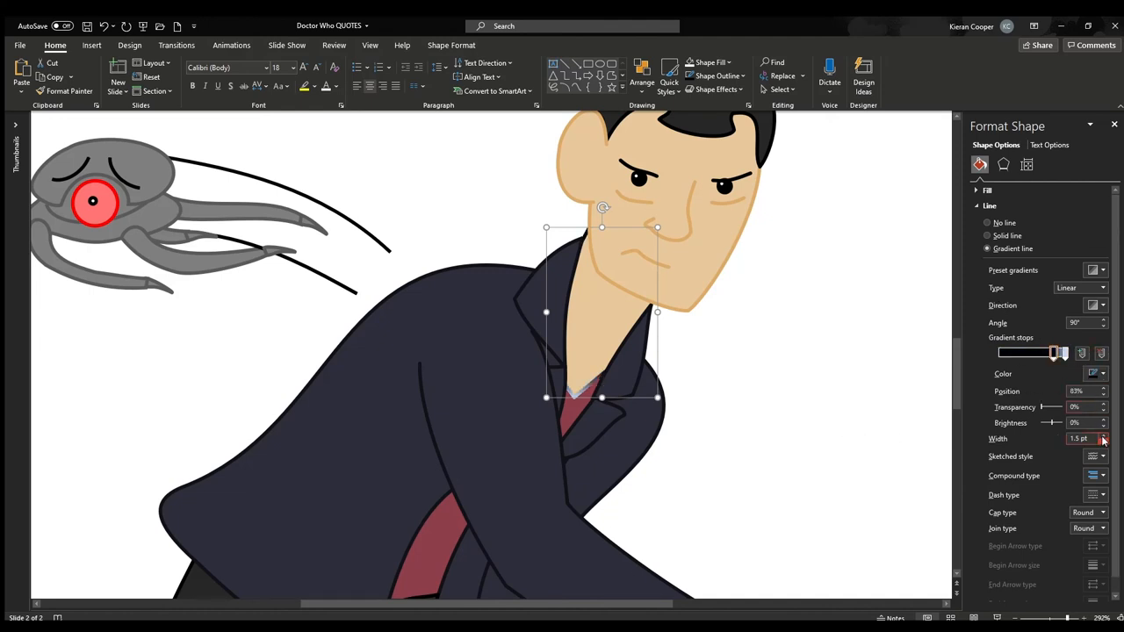
{"action": "left_click", "coordinate": [1103, 326]}
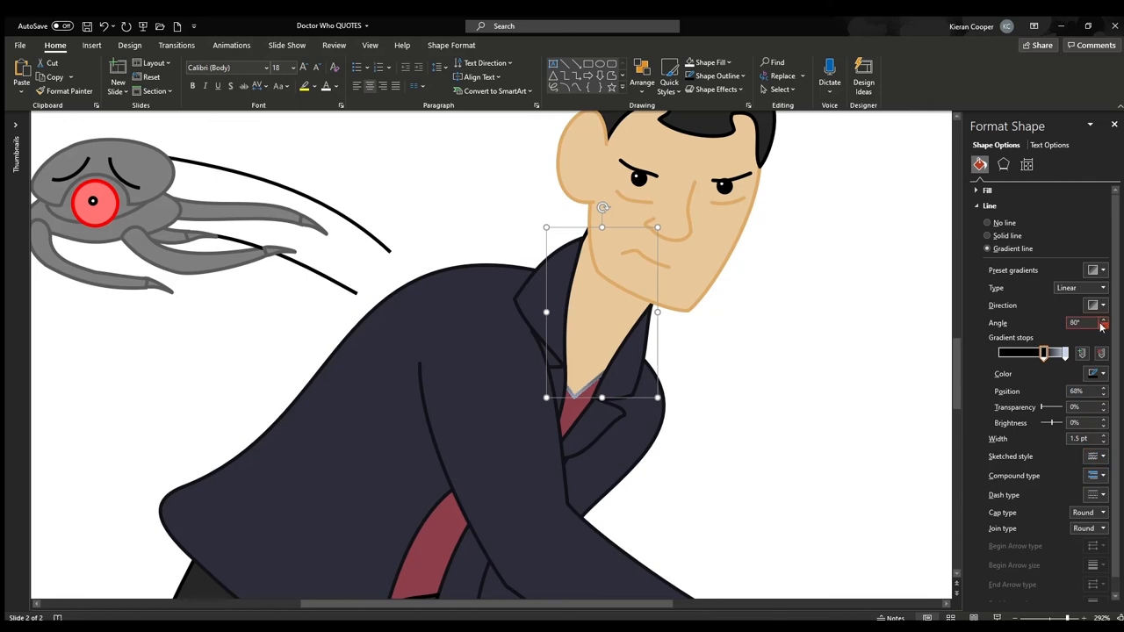